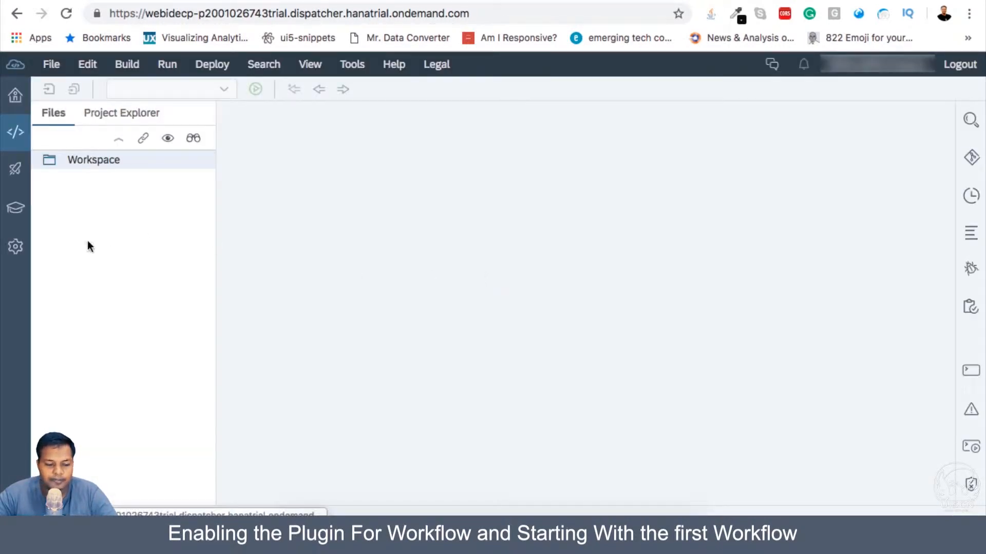
{"action": "mouse_move", "coordinate": [108, 248]}
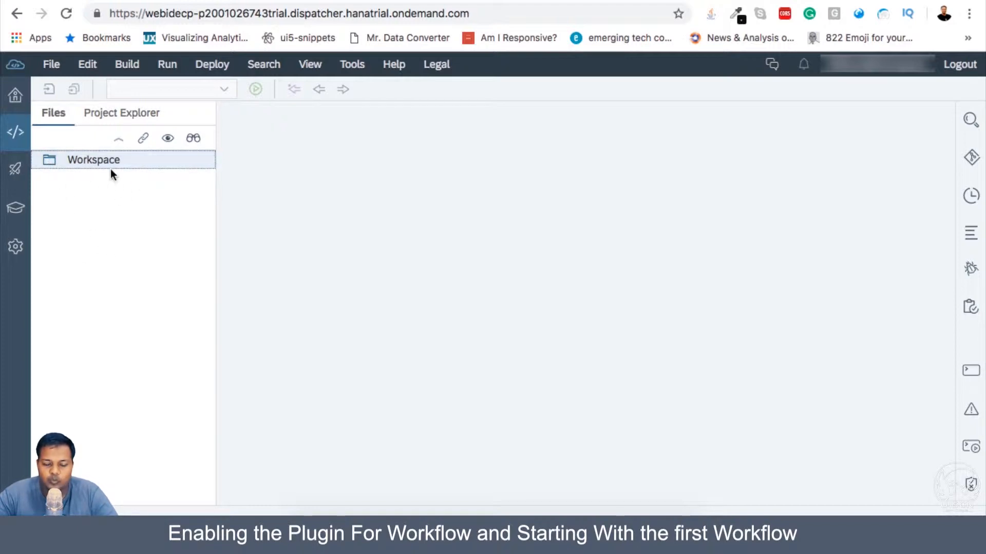
{"action": "mouse_move", "coordinate": [111, 260]}
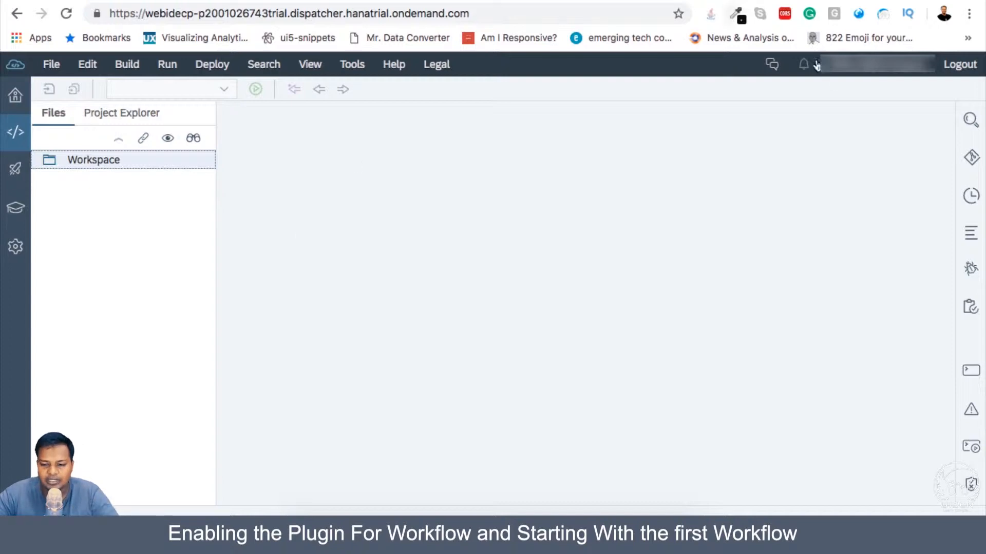
Create a workspace named 'flow' from the Workspace Manager's Create Workspace dialog.
{"action": "left_click", "coordinate": [876, 63]}
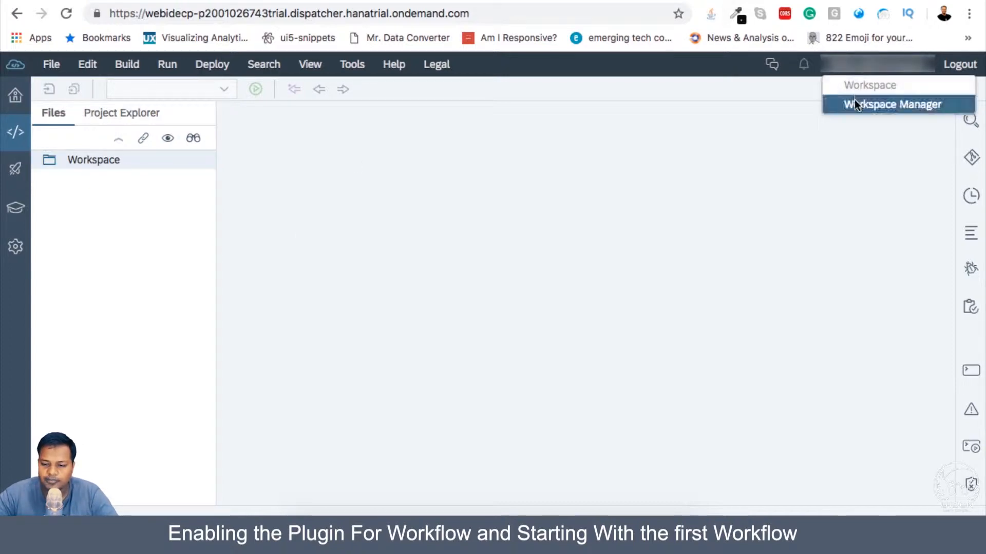
{"action": "left_click", "coordinate": [891, 104]}
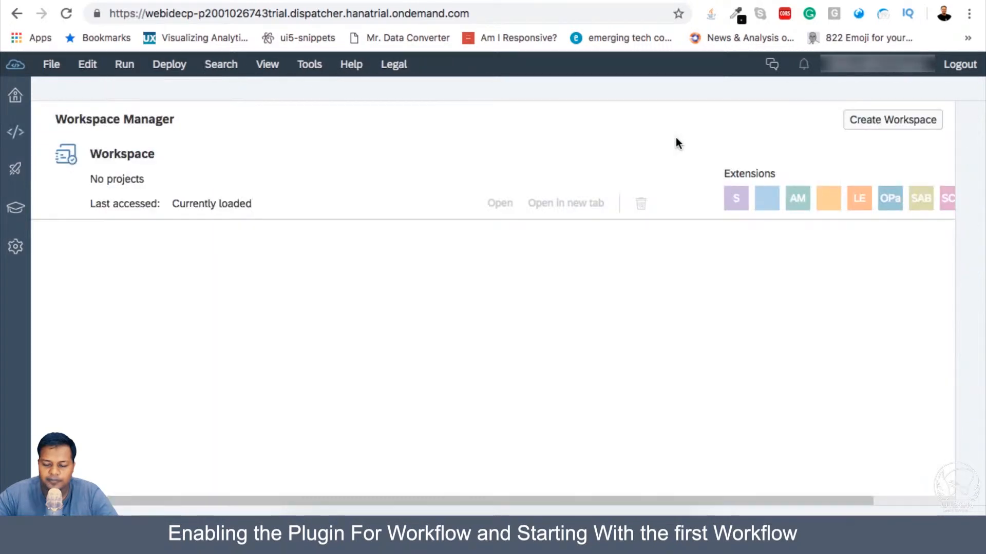
{"action": "left_click", "coordinate": [892, 120]}
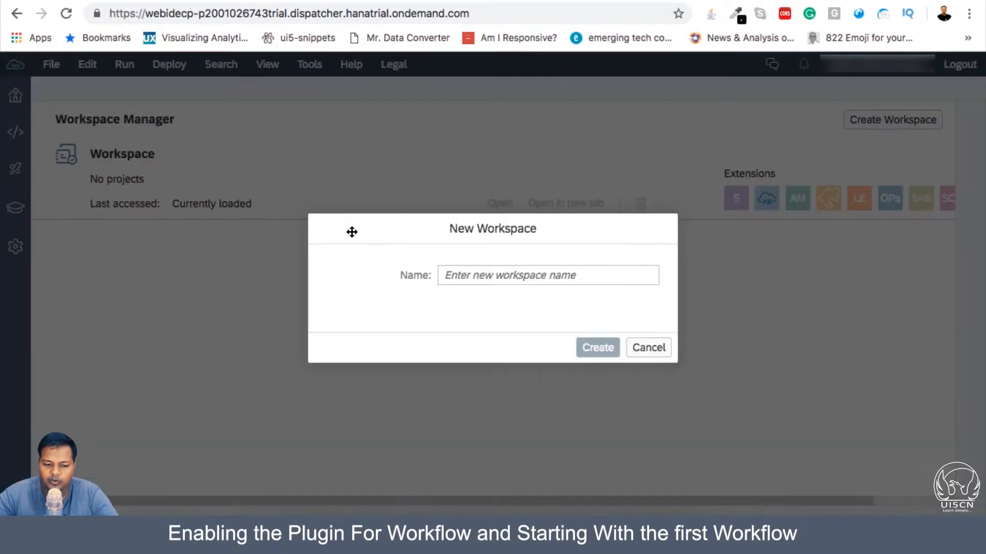
{"action": "type", "text": "wor"}
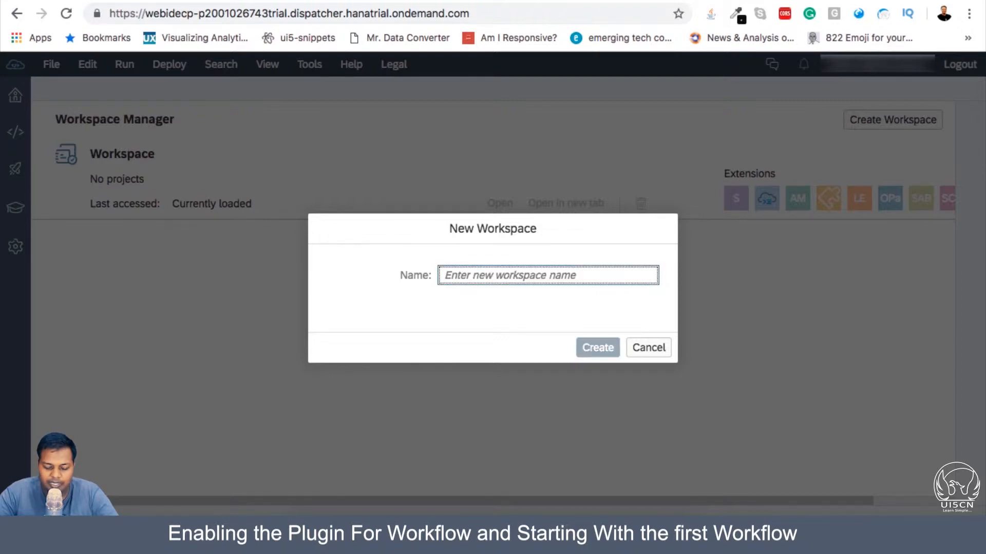
{"action": "left_click", "coordinate": [647, 347]}
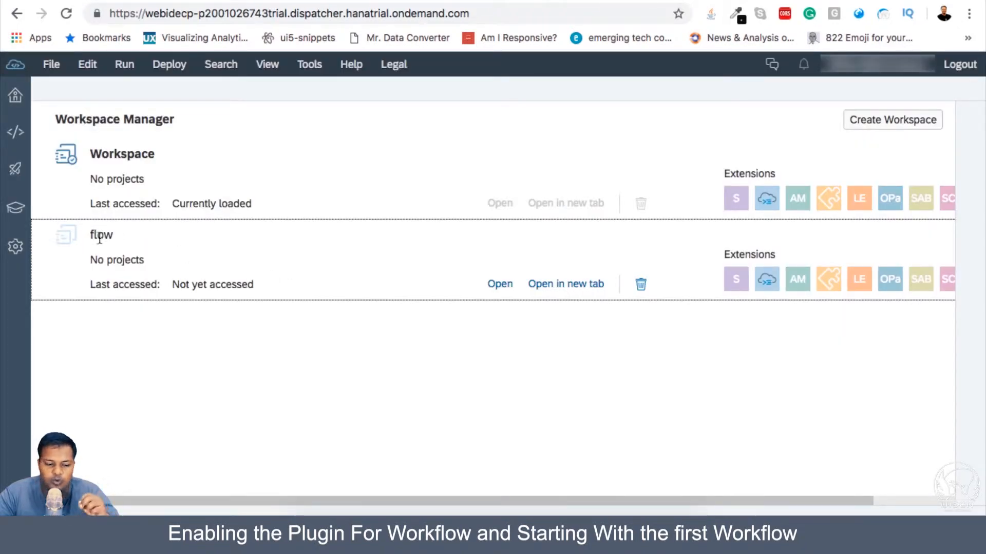
{"action": "double_click", "coordinate": [100, 235]}
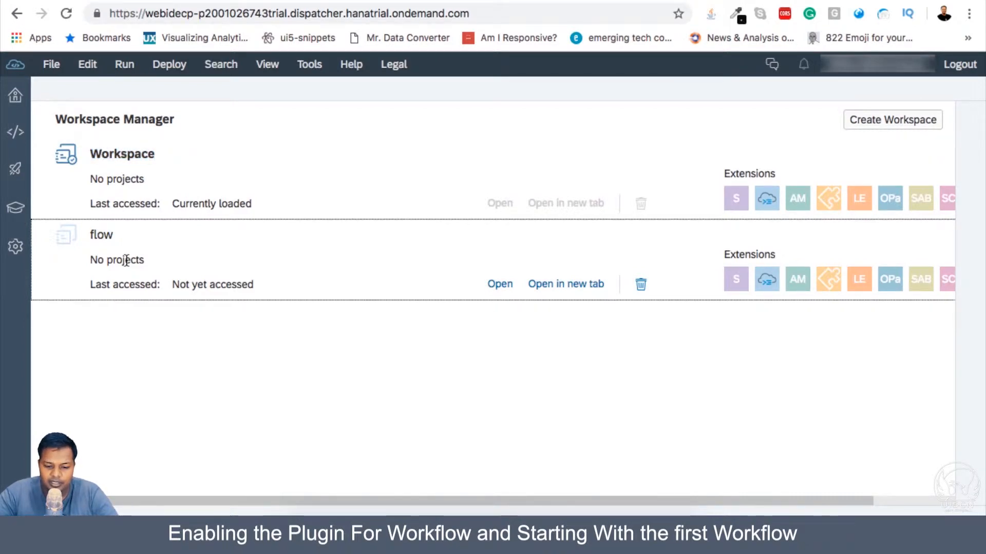
Open the 'flow' workspace and confirm the switch.
{"action": "left_click", "coordinate": [500, 284]}
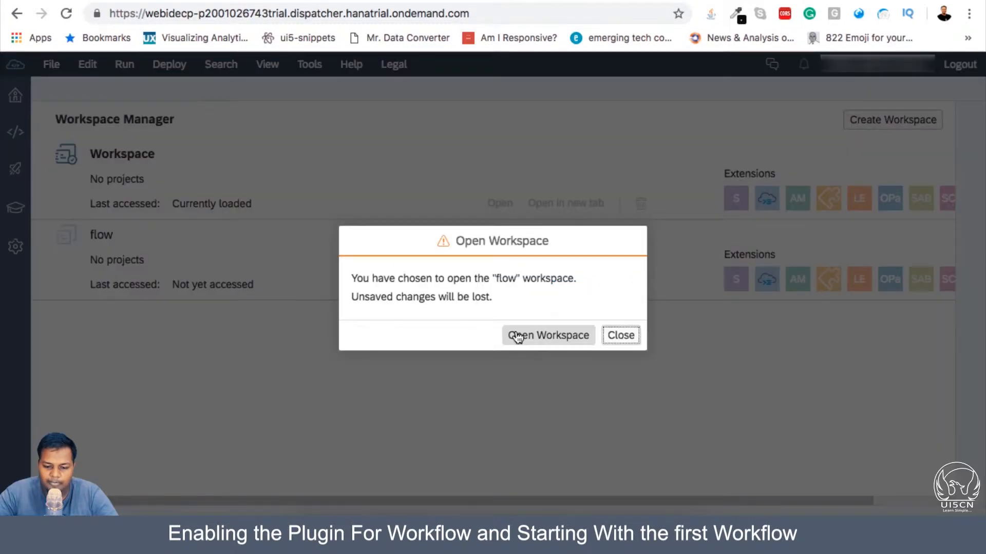
{"action": "left_click", "coordinate": [547, 335]}
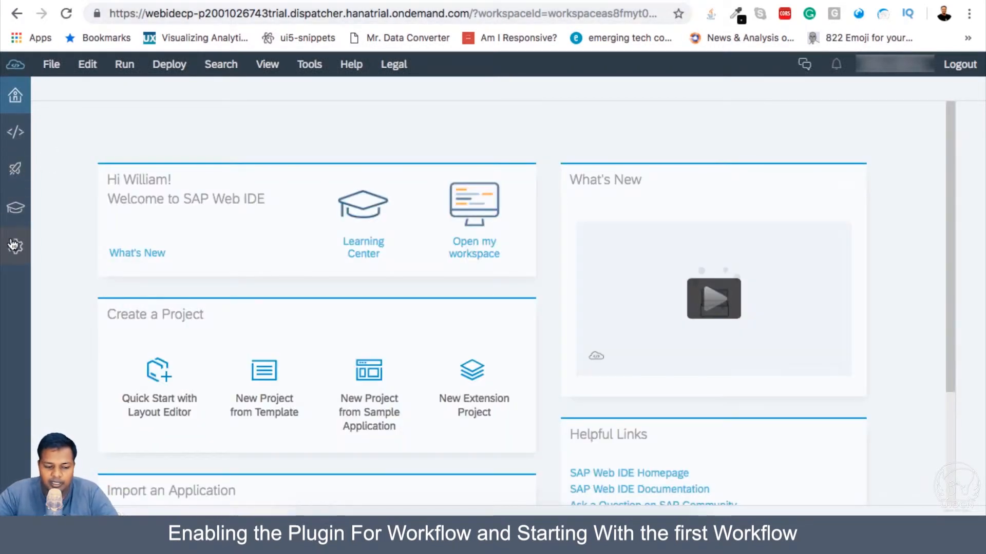
Browse the Code Editor, Cloud Foundry and Features preference pages.
{"action": "left_click", "coordinate": [15, 246]}
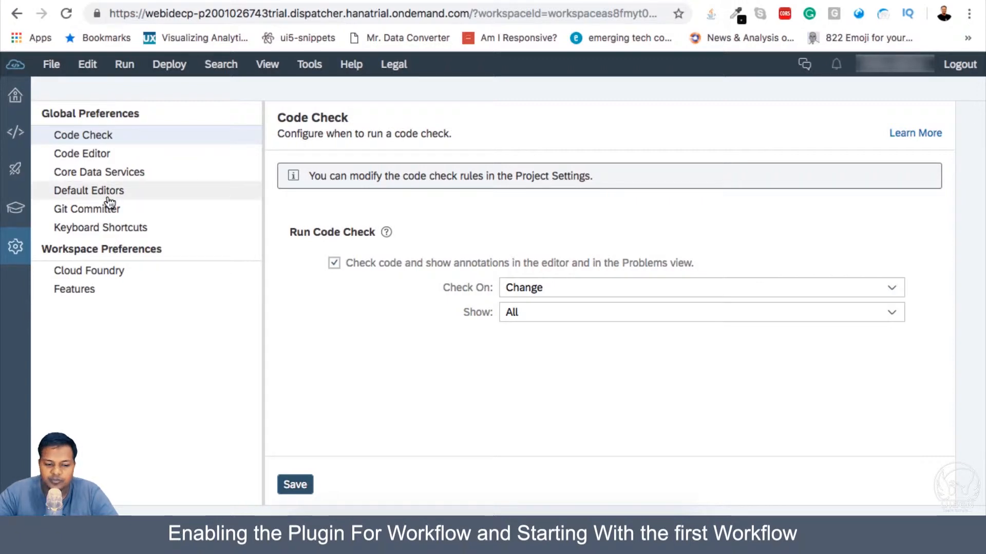
{"action": "left_click", "coordinate": [82, 153]}
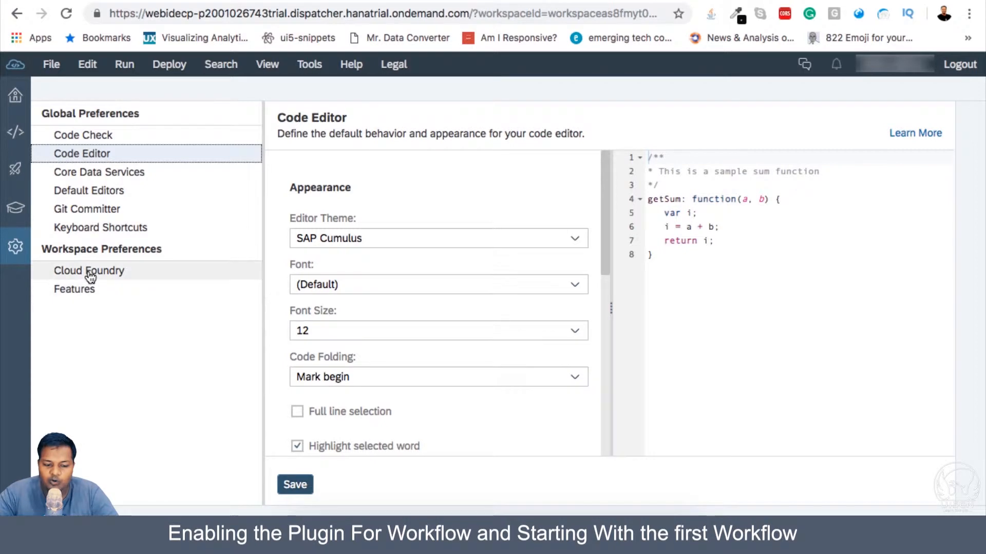
{"action": "left_click", "coordinate": [89, 270]}
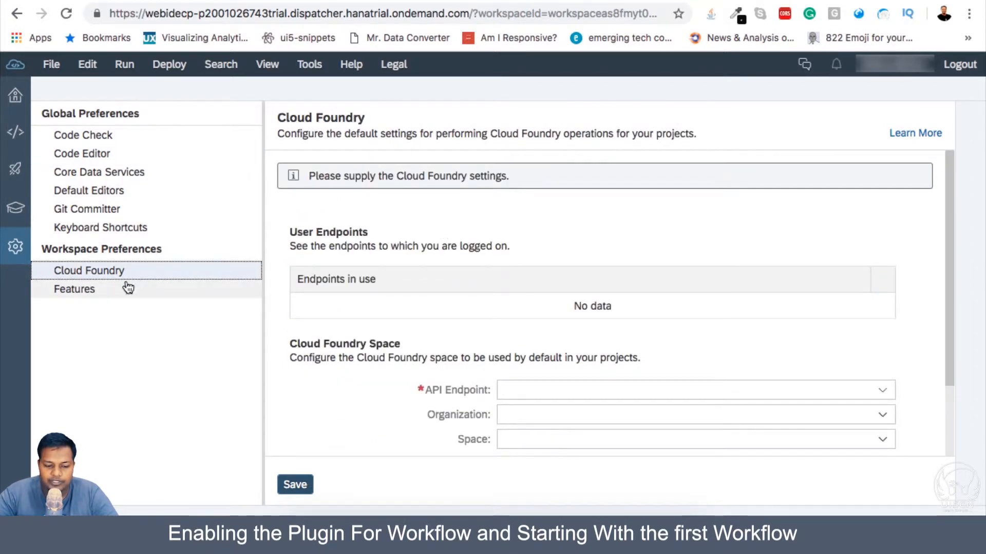
{"action": "left_click", "coordinate": [74, 288]}
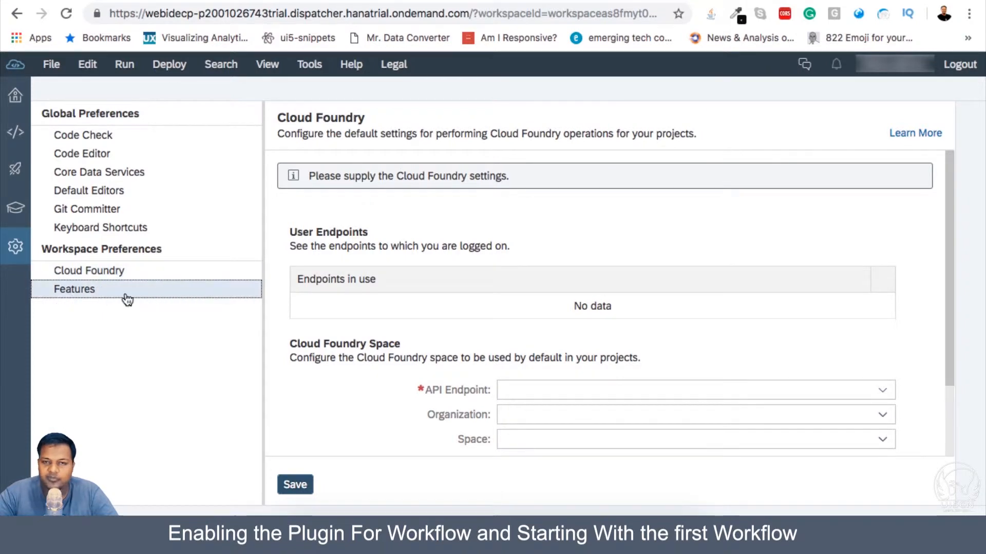
Filter Features by 'work', switch Workflow Editor ON, save and refresh the IDE.
{"action": "left_click", "coordinate": [74, 289]}
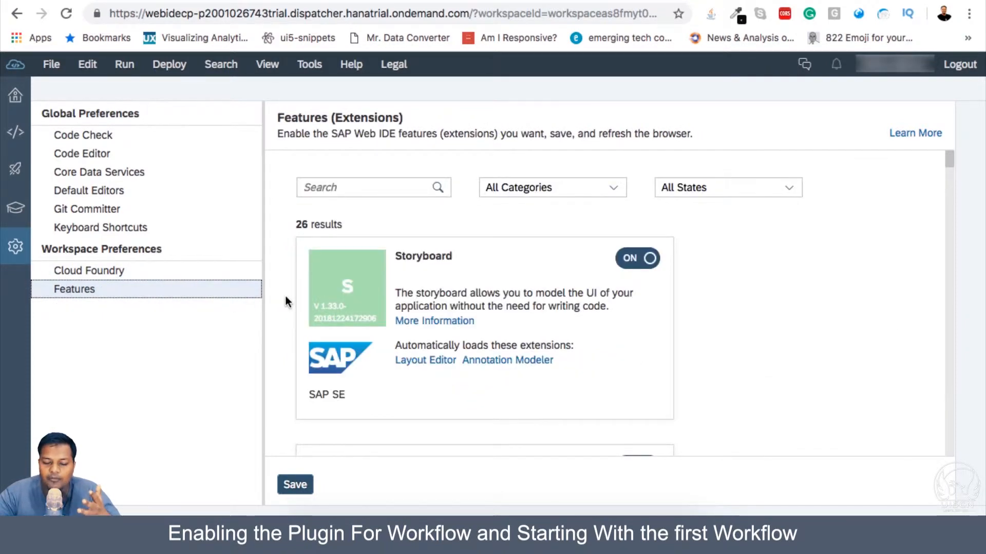
{"action": "mouse_move", "coordinate": [378, 150]}
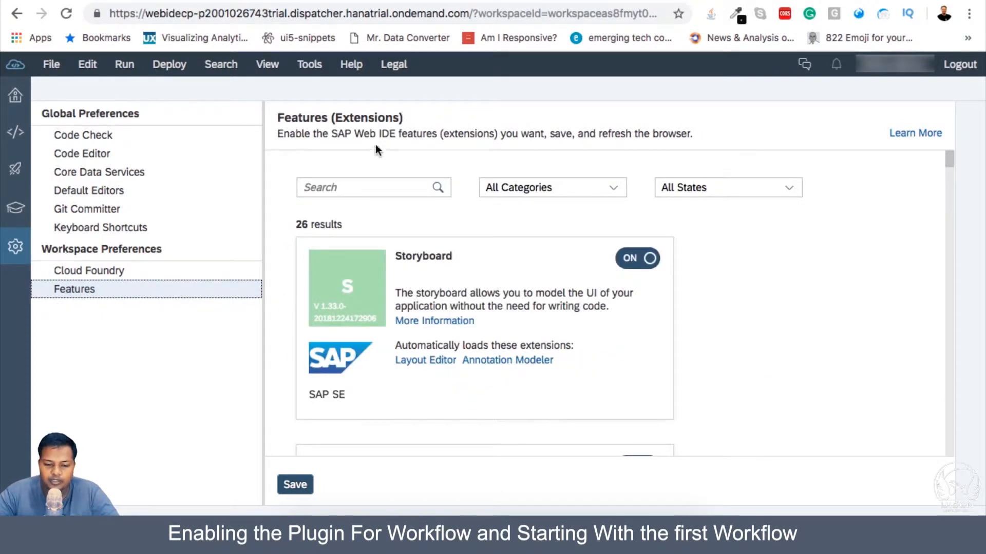
{"action": "type", "text": "w"}
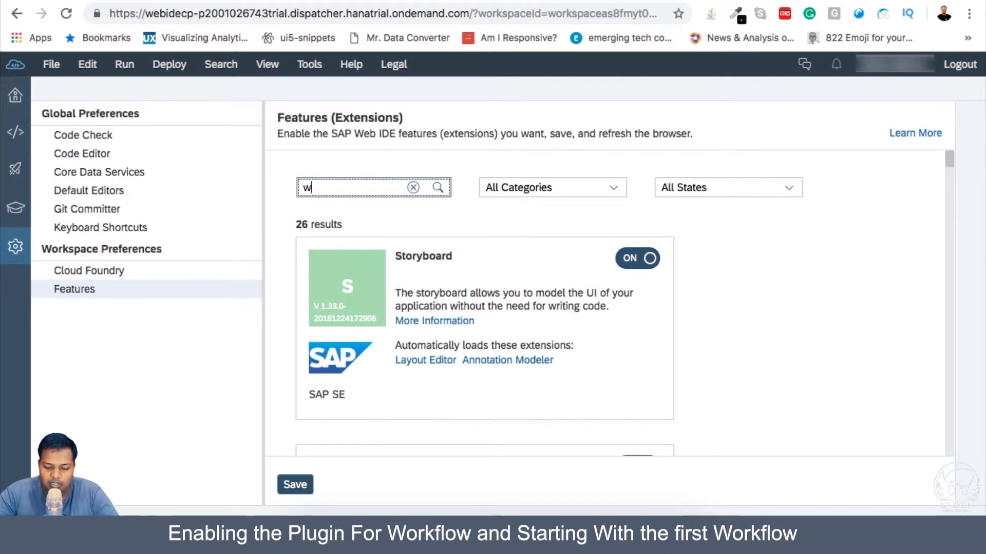
{"action": "type", "text": "ork"}
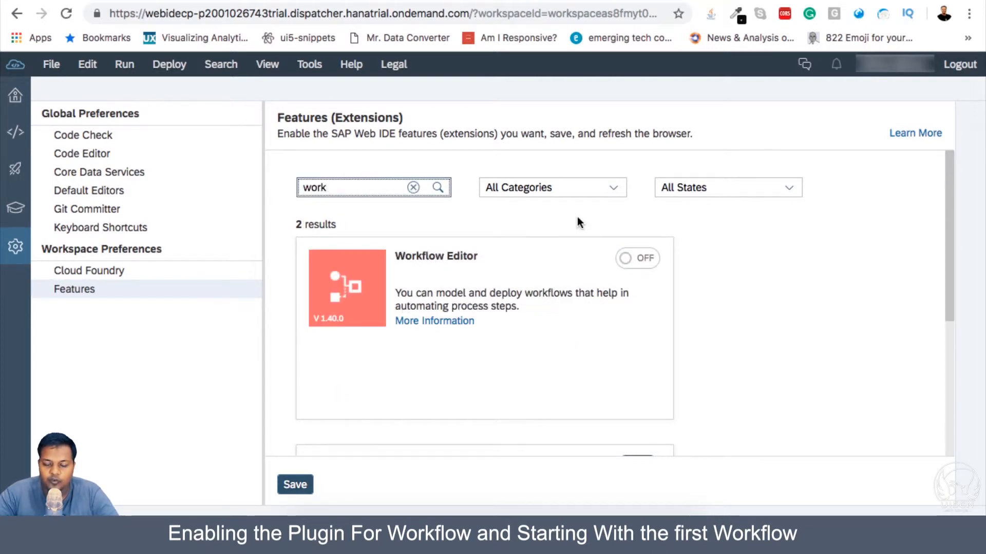
{"action": "left_click", "coordinate": [636, 258]}
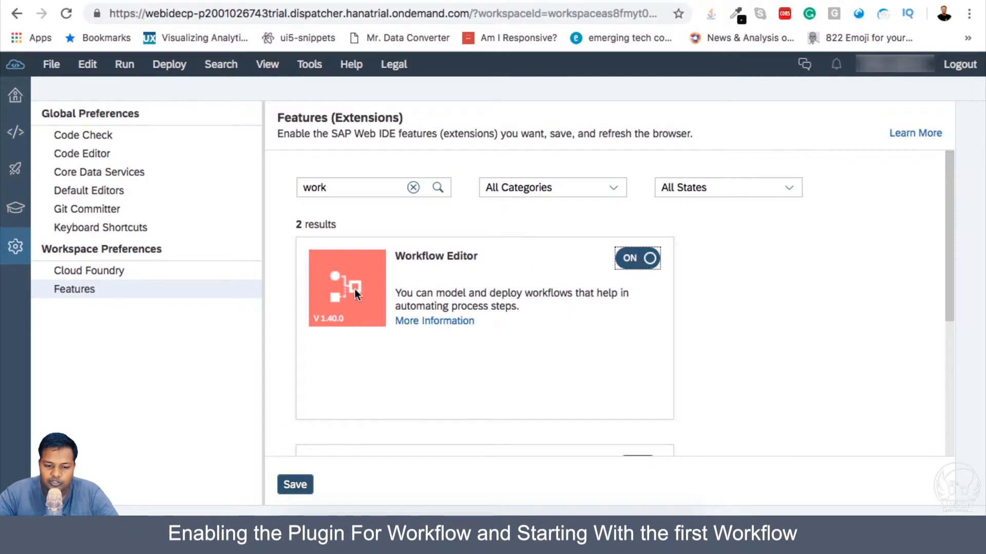
{"action": "left_click", "coordinate": [294, 484]}
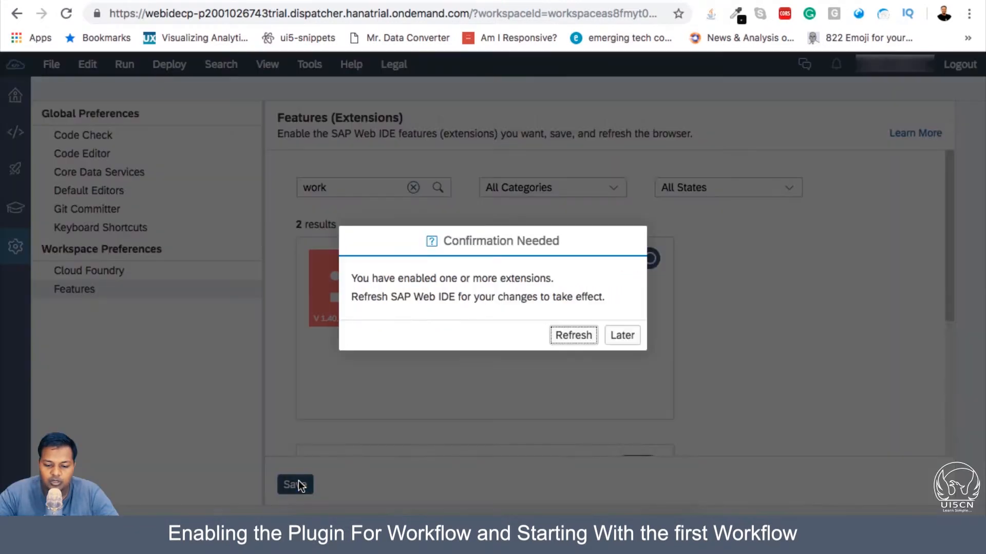
{"action": "left_click", "coordinate": [294, 485]}
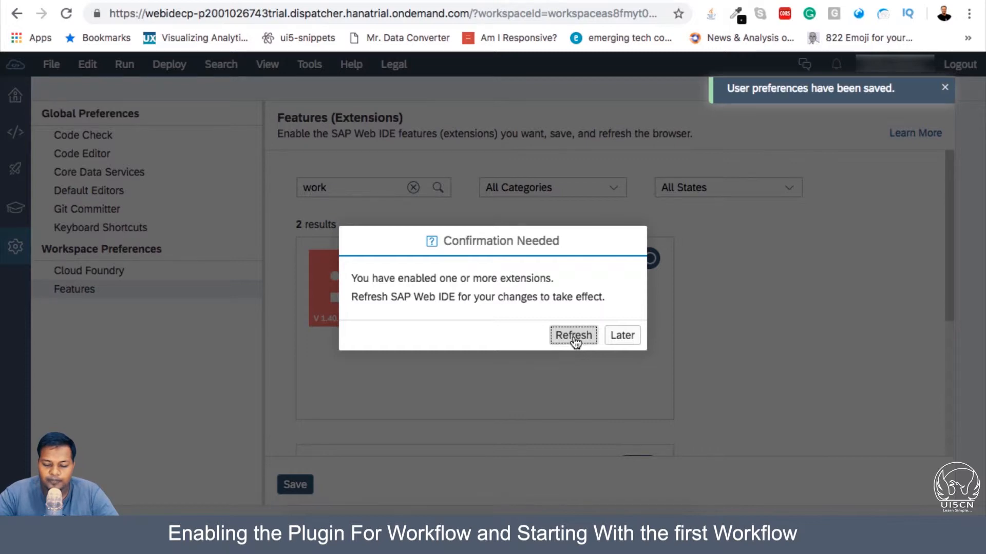
{"action": "left_click", "coordinate": [573, 335]}
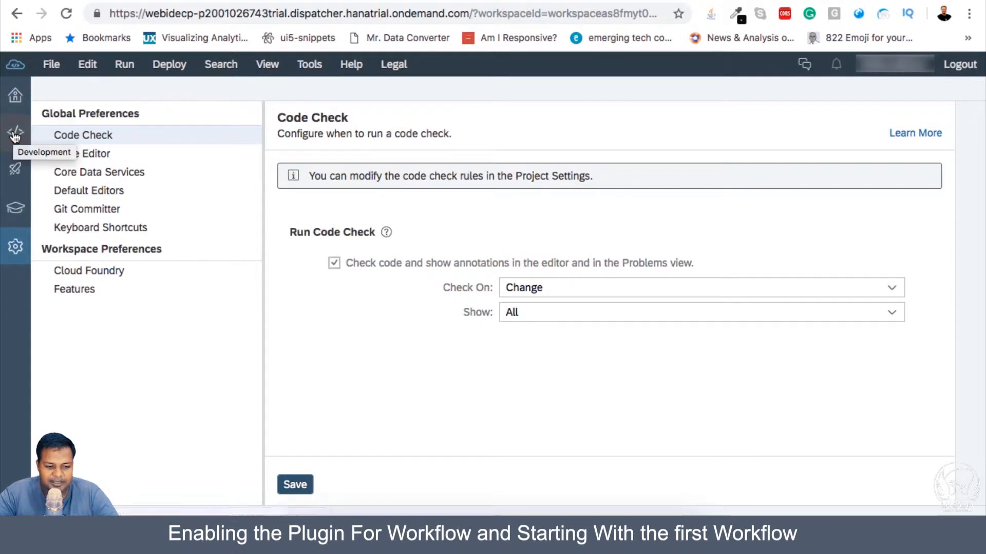
Start a project from template under Business Process Management and pick Workflow Project.
{"action": "left_click", "coordinate": [15, 132]}
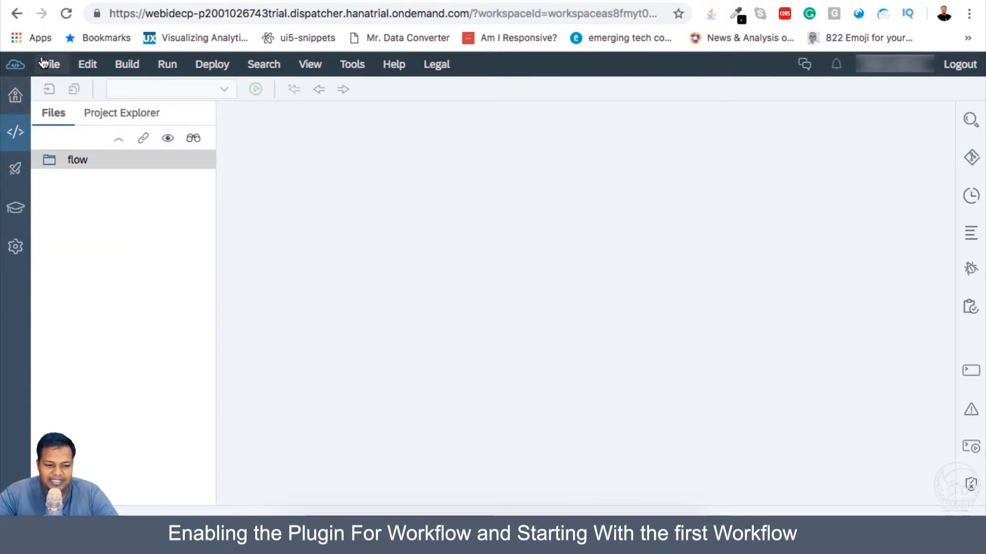
{"action": "left_click", "coordinate": [50, 63]}
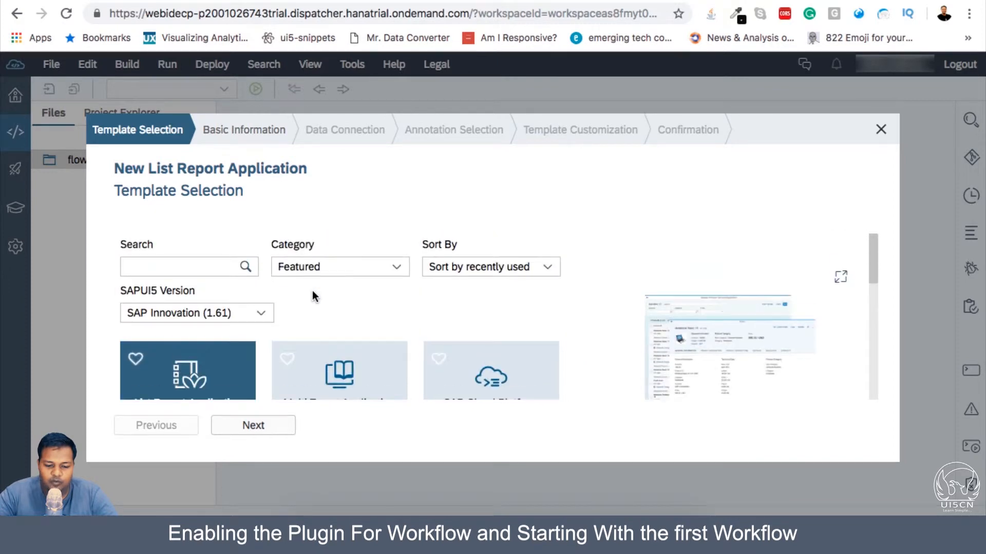
{"action": "left_click", "coordinate": [339, 266]}
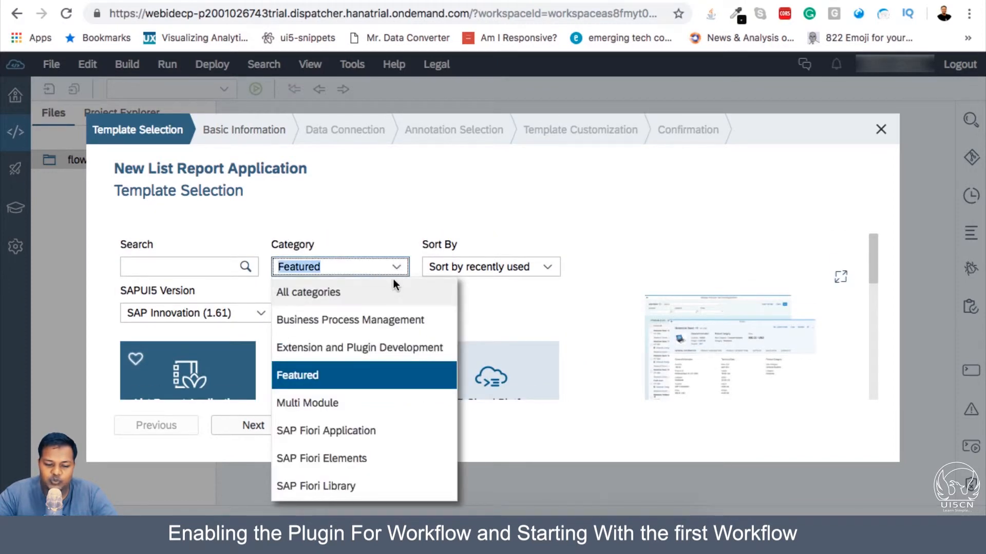
{"action": "left_click", "coordinate": [308, 292]}
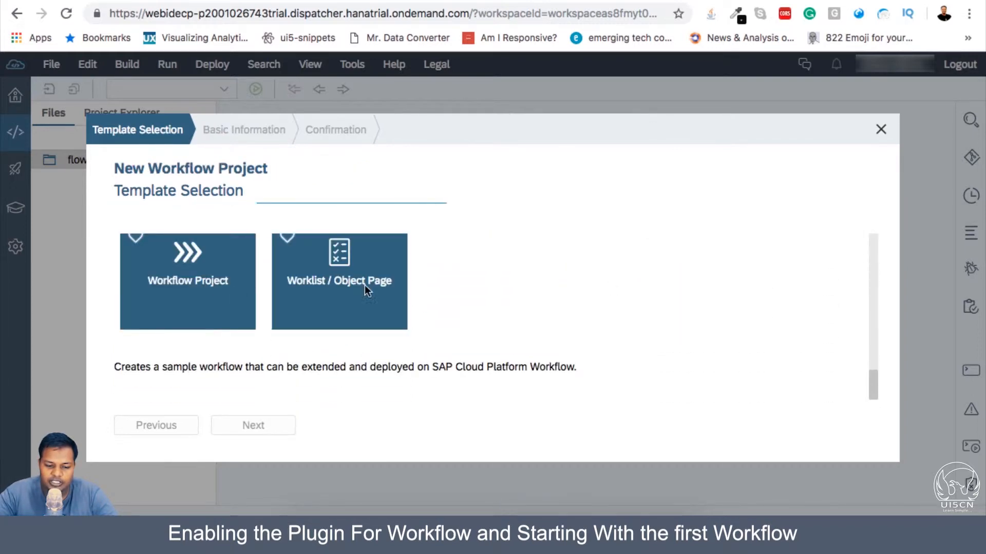
{"action": "left_click", "coordinate": [187, 280]}
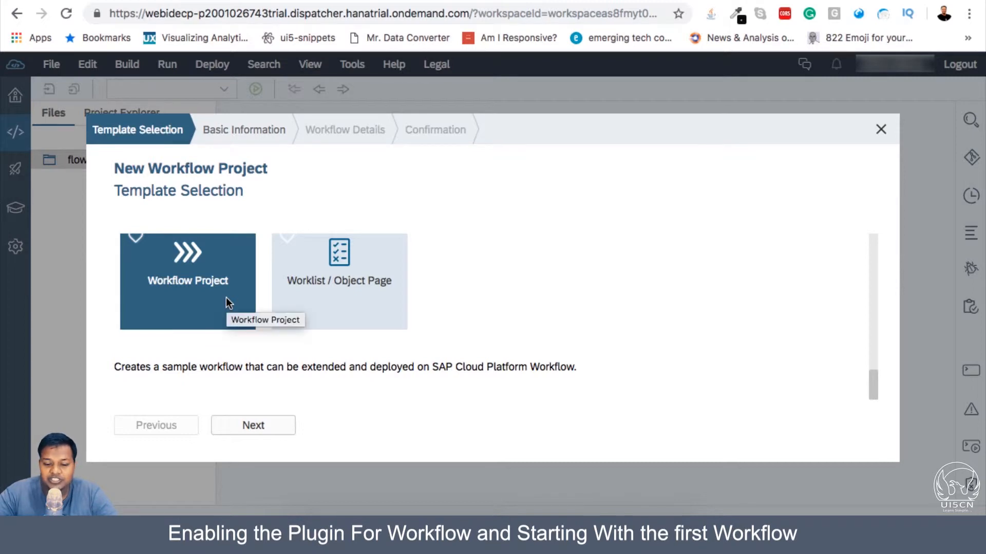
{"action": "mouse_move", "coordinate": [227, 254]}
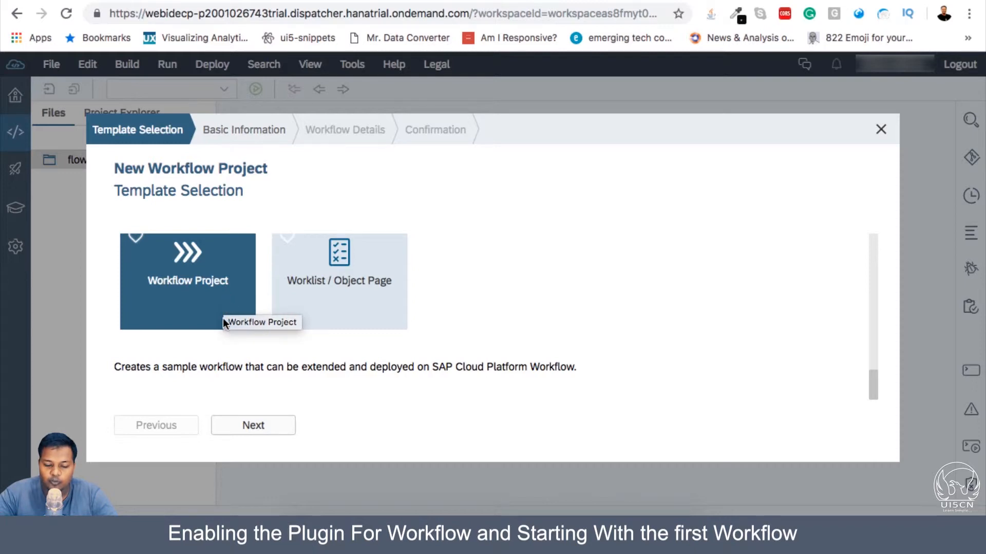
Enter project name demoWF1 and continue to the Workflow Details step.
{"action": "left_click", "coordinate": [252, 425]}
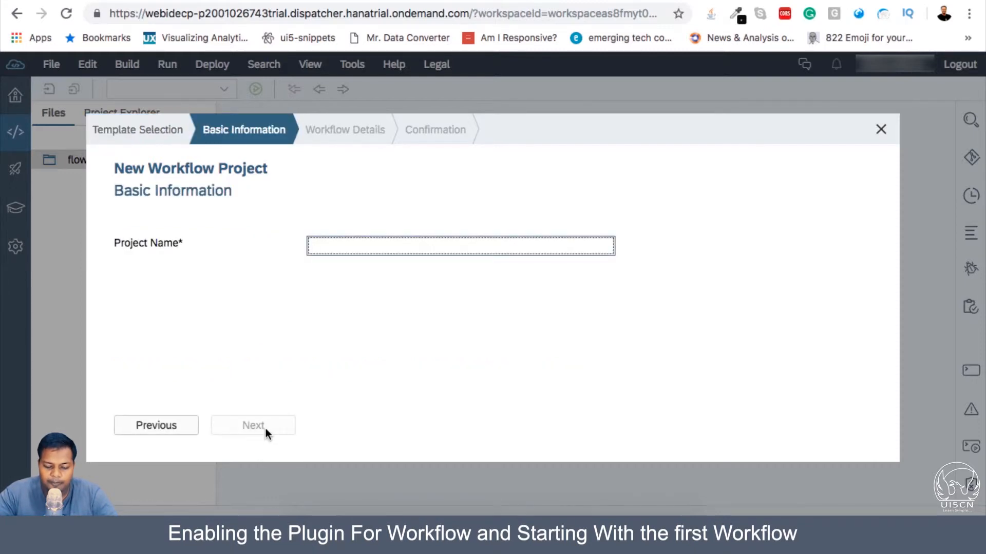
{"action": "type", "text": "demoWF1"}
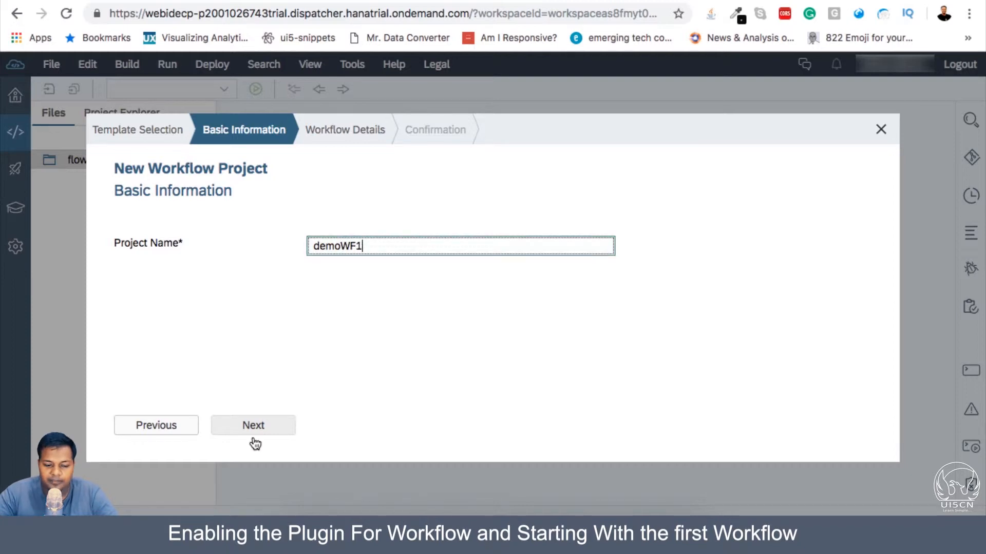
{"action": "left_click", "coordinate": [253, 425]}
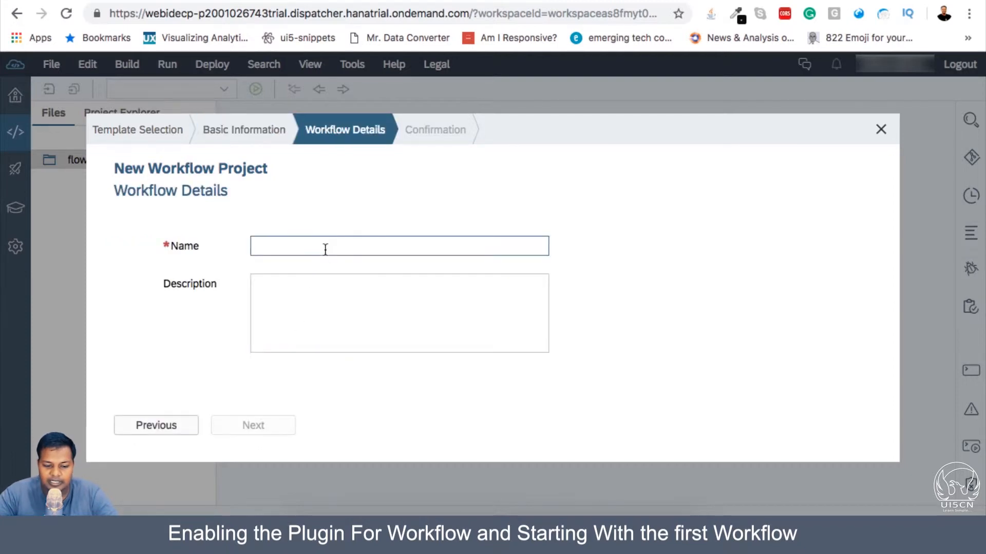
Name the workflow demoWFP1 with description 'For Learning With North' and finish the wizard.
{"action": "left_click", "coordinate": [399, 246]}
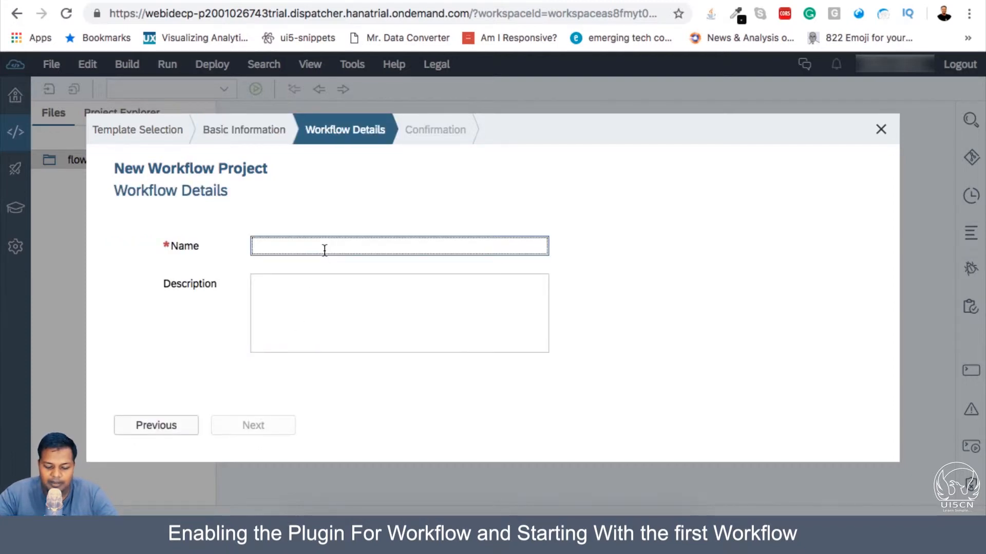
{"action": "type", "text": "demoWFP1"}
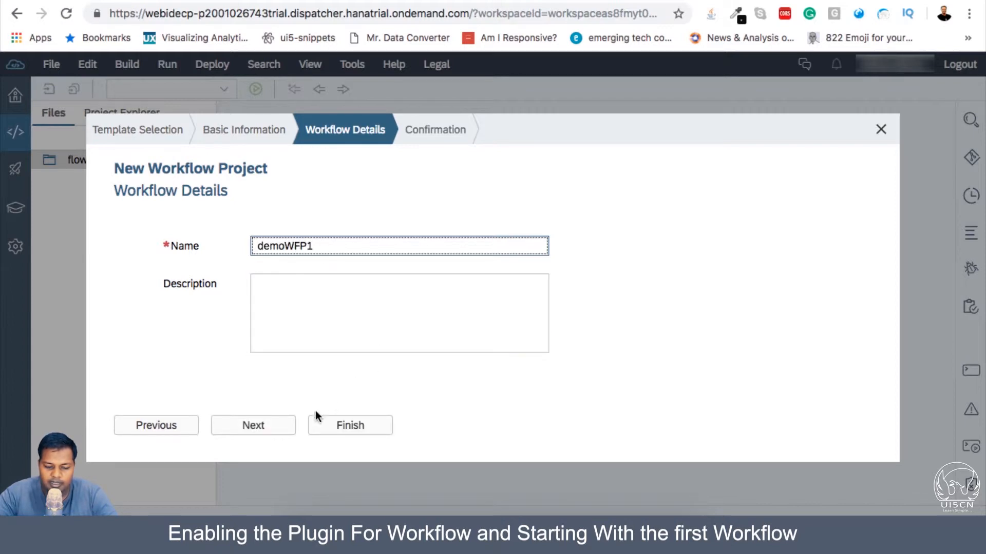
{"action": "type", "text": "For L"}
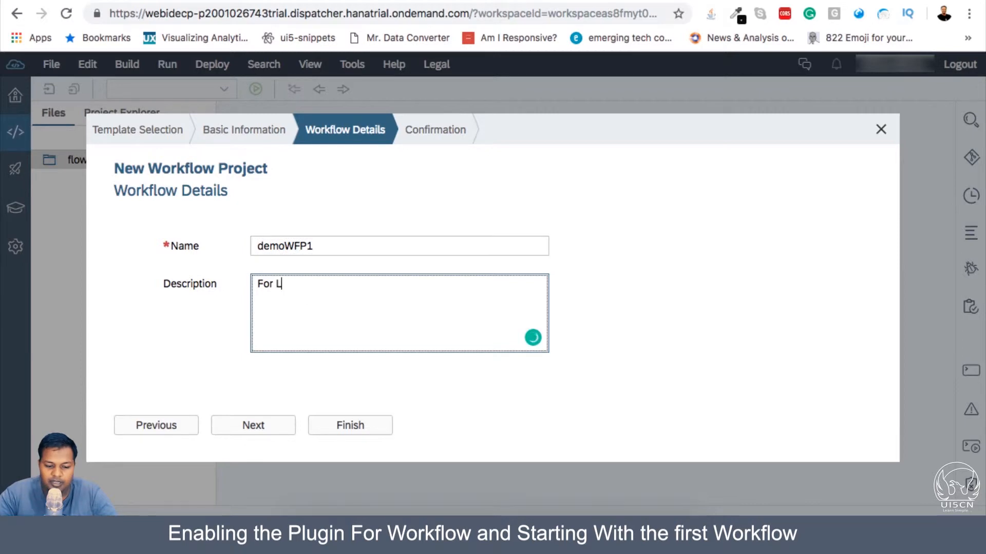
{"action": "type", "text": "earning With North"}
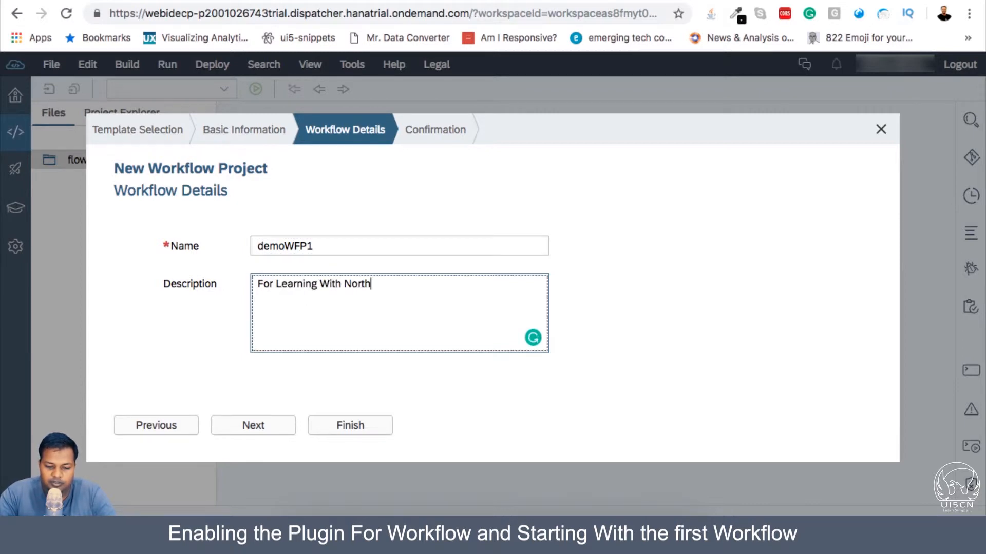
{"action": "left_click", "coordinate": [253, 425]}
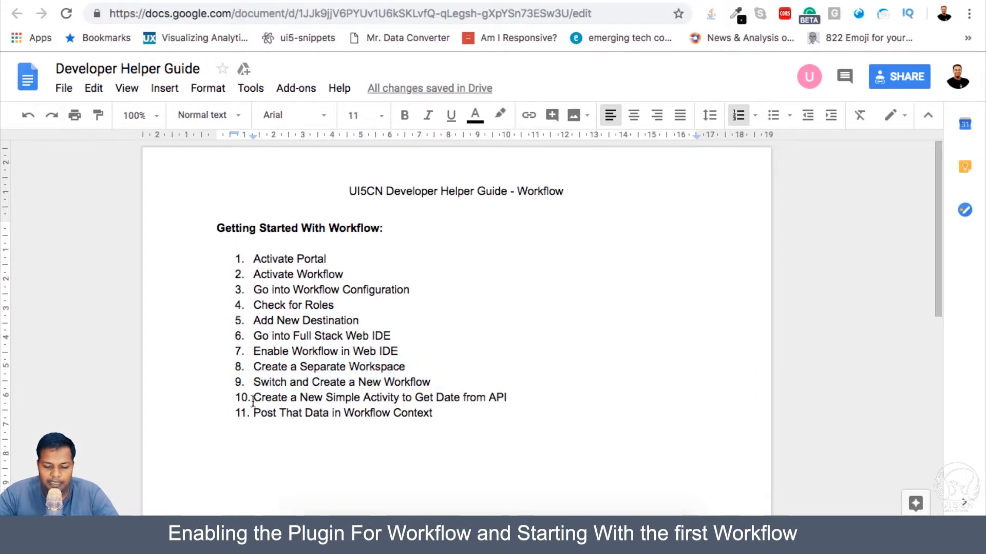
Highlight the text of step 10 in the Developer Helper Guide.
{"action": "left_click_drag", "start_coordinate": [254, 397], "coordinate": [400, 398]}
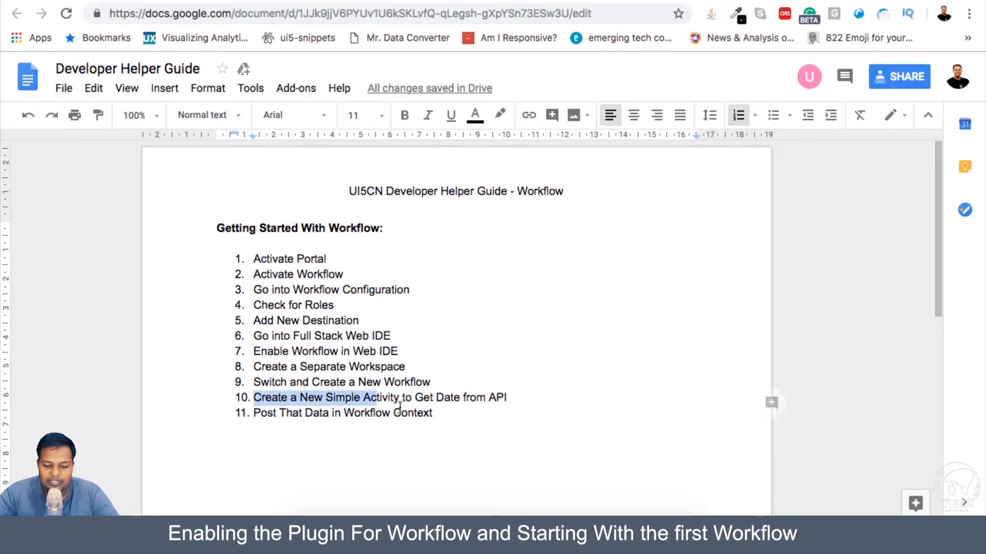
{"action": "left_click_drag", "start_coordinate": [377, 397], "coordinate": [438, 413]}
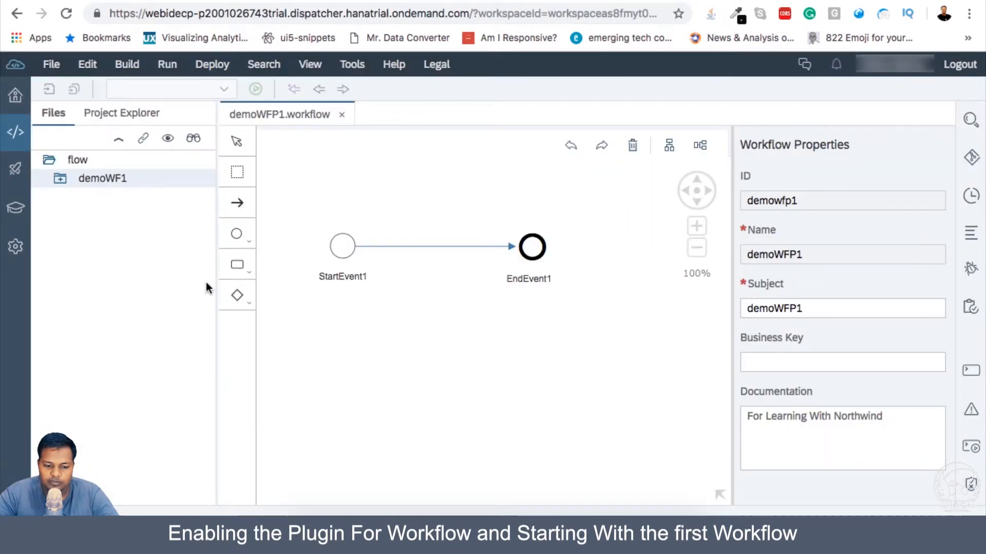
{"action": "mouse_move", "coordinate": [421, 246]}
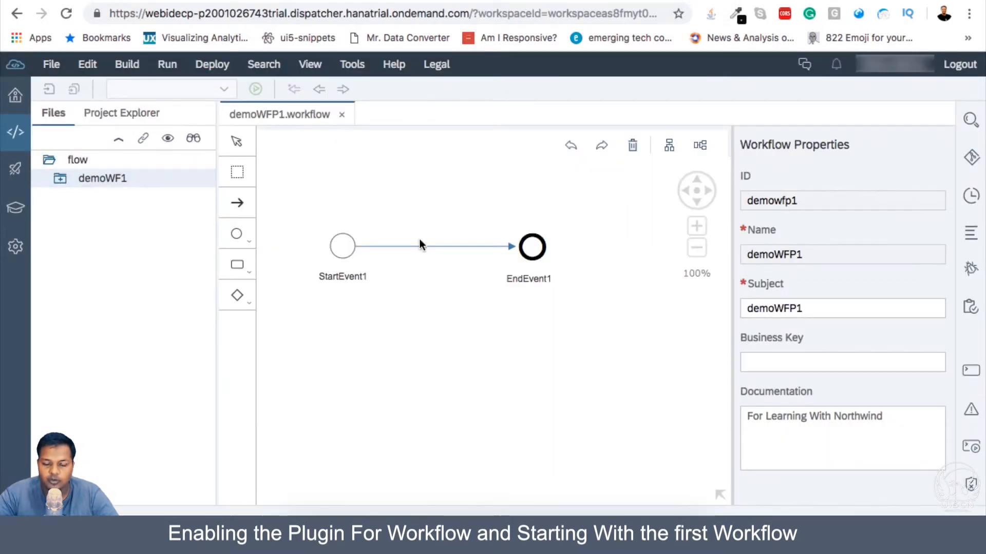
Expand demoWF1 and its workflows folder, then select StartEvent1 on the canvas.
{"action": "left_click", "coordinate": [101, 178]}
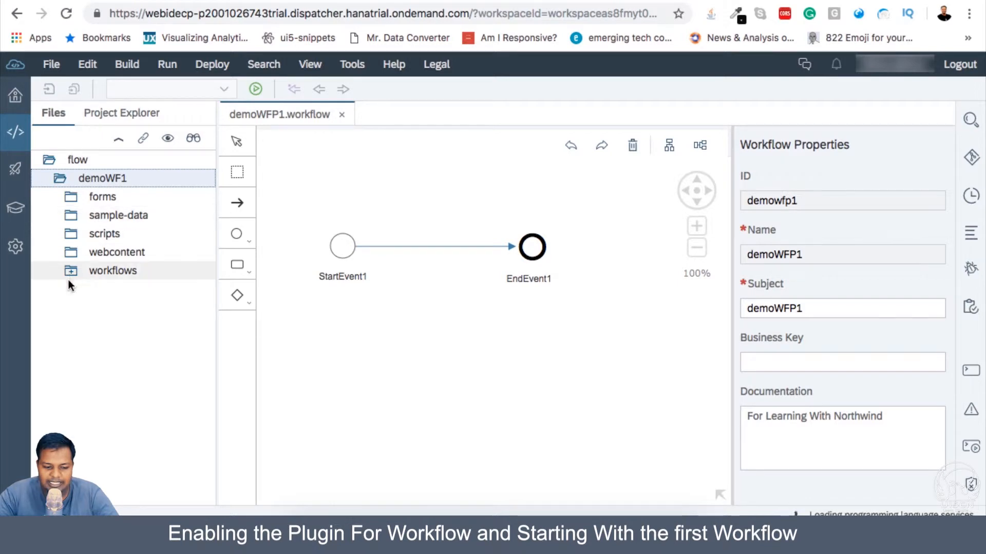
{"action": "left_click", "coordinate": [112, 270]}
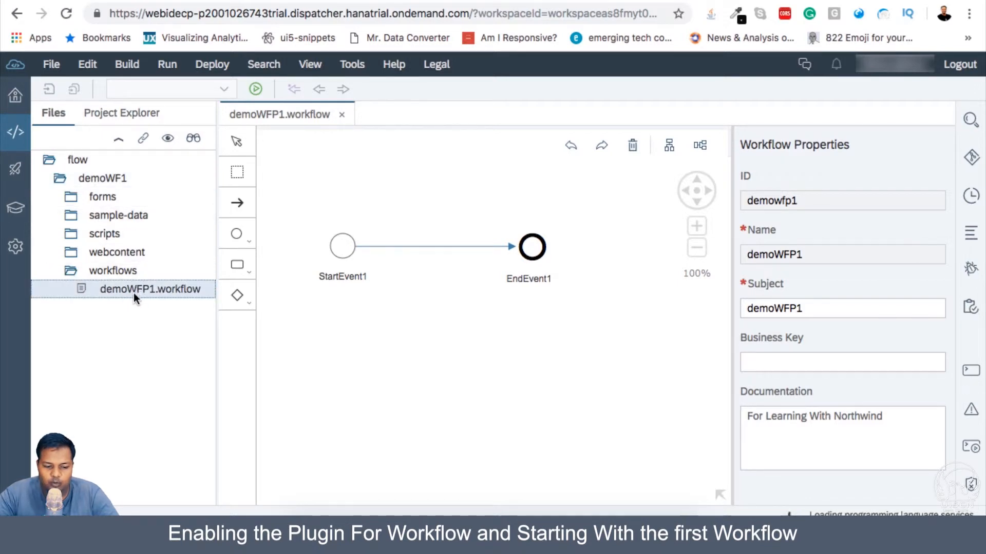
{"action": "mouse_move", "coordinate": [179, 297]}
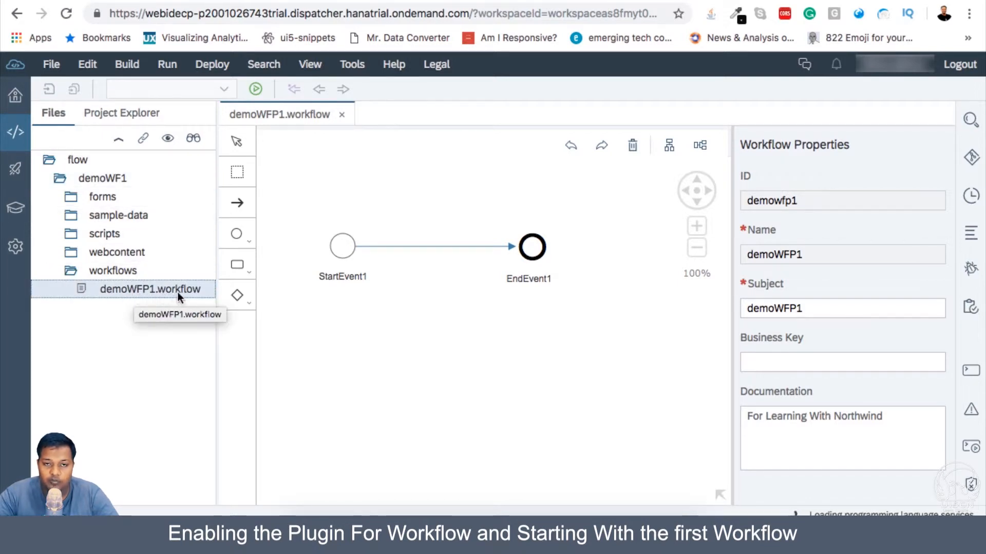
{"action": "mouse_move", "coordinate": [142, 294]}
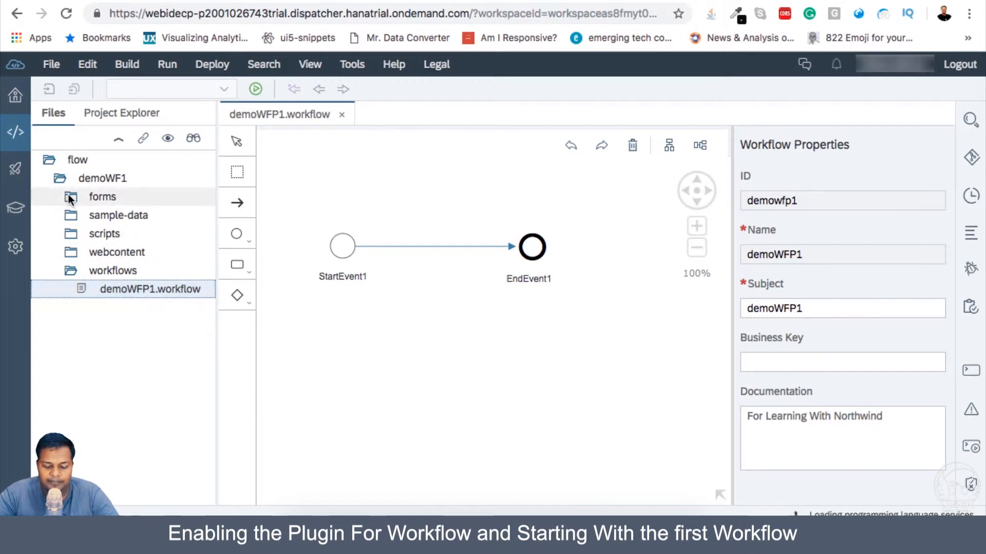
{"action": "mouse_move", "coordinate": [78, 208]}
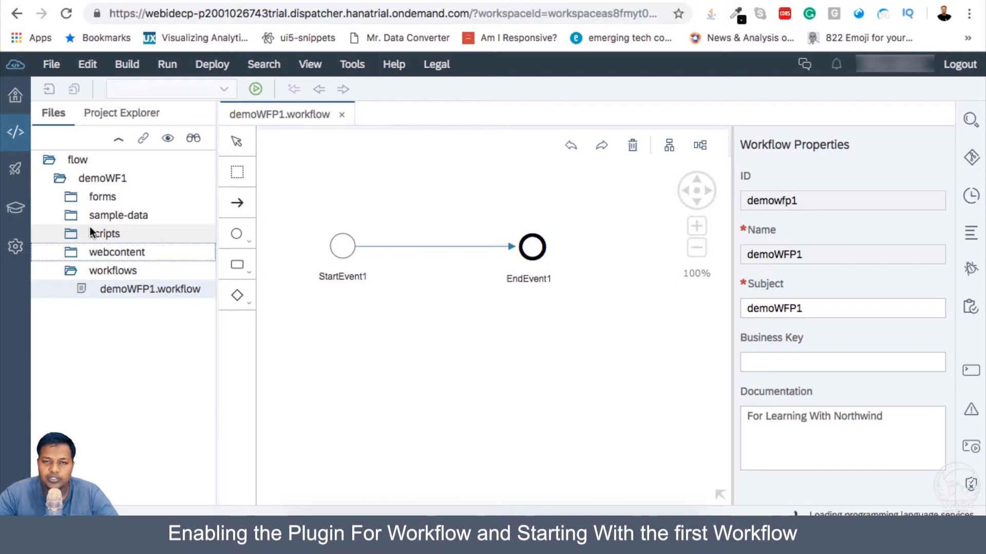
{"action": "mouse_move", "coordinate": [104, 233]}
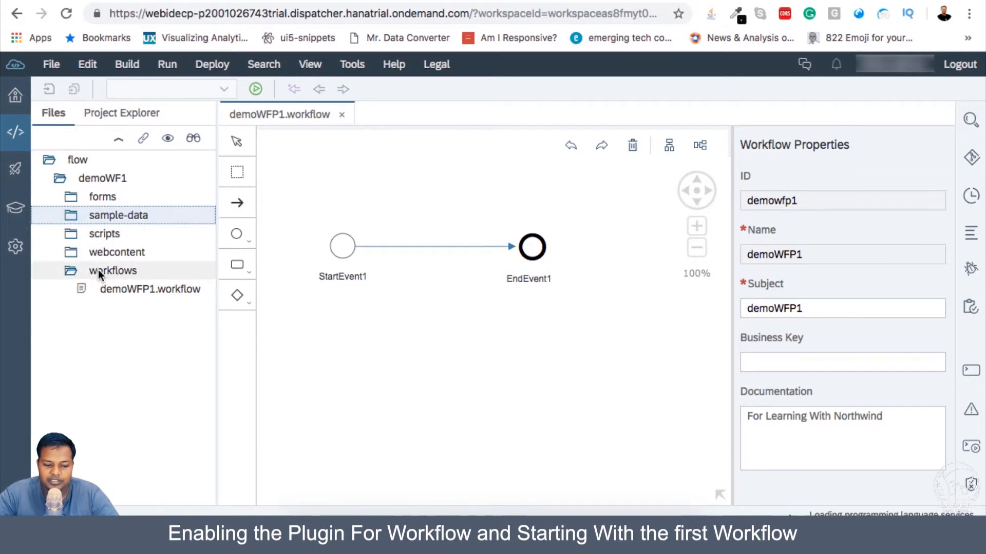
{"action": "left_click", "coordinate": [112, 270]}
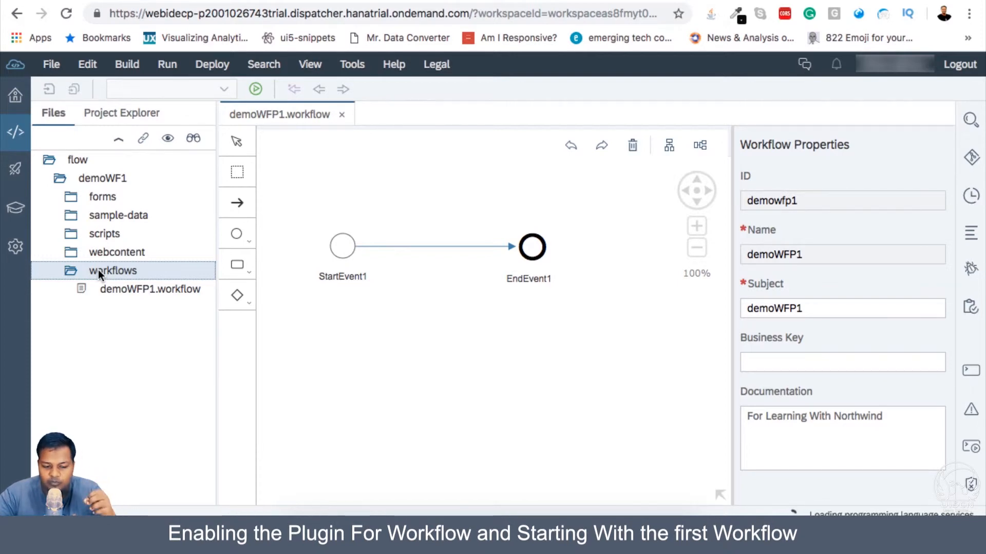
{"action": "mouse_move", "coordinate": [104, 234]}
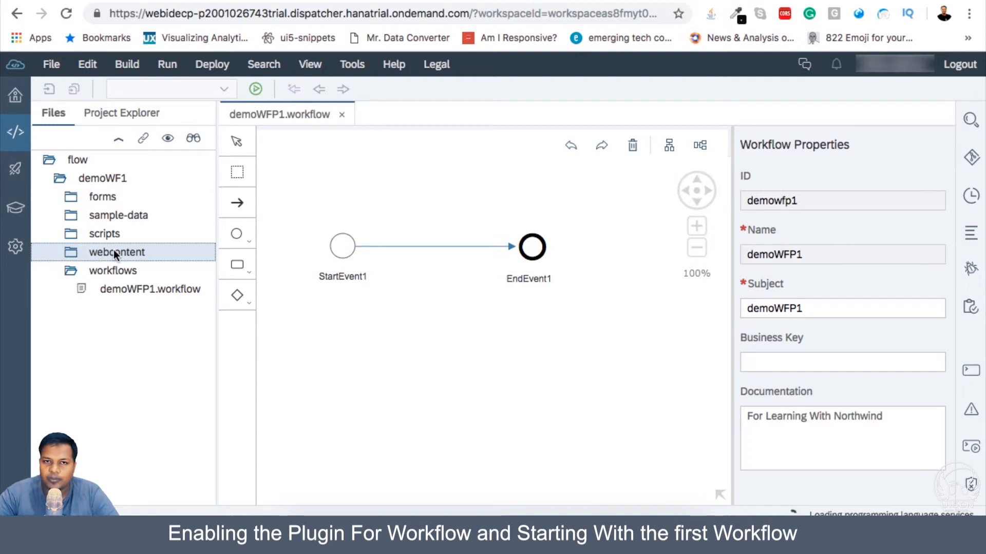
{"action": "mouse_move", "coordinate": [342, 245]}
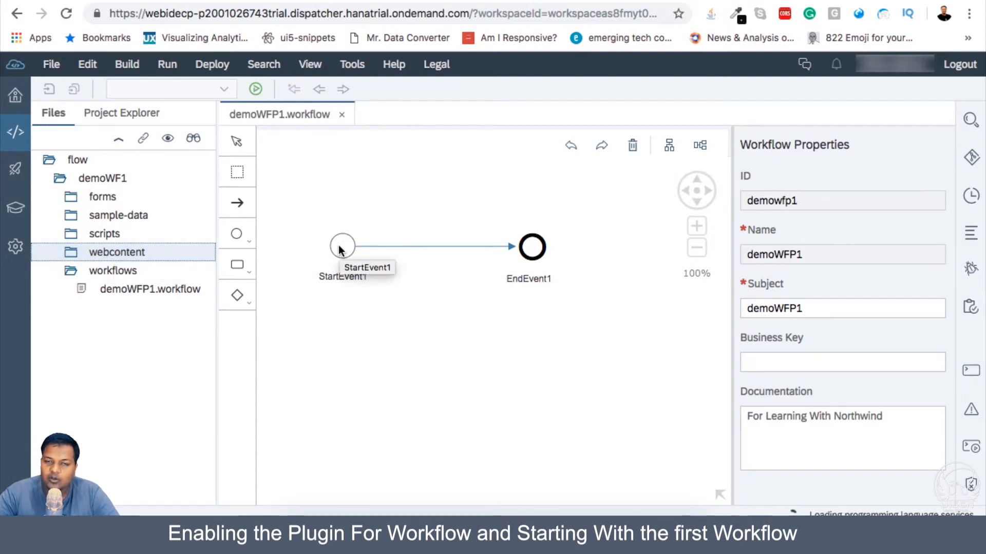
{"action": "left_click", "coordinate": [342, 246]}
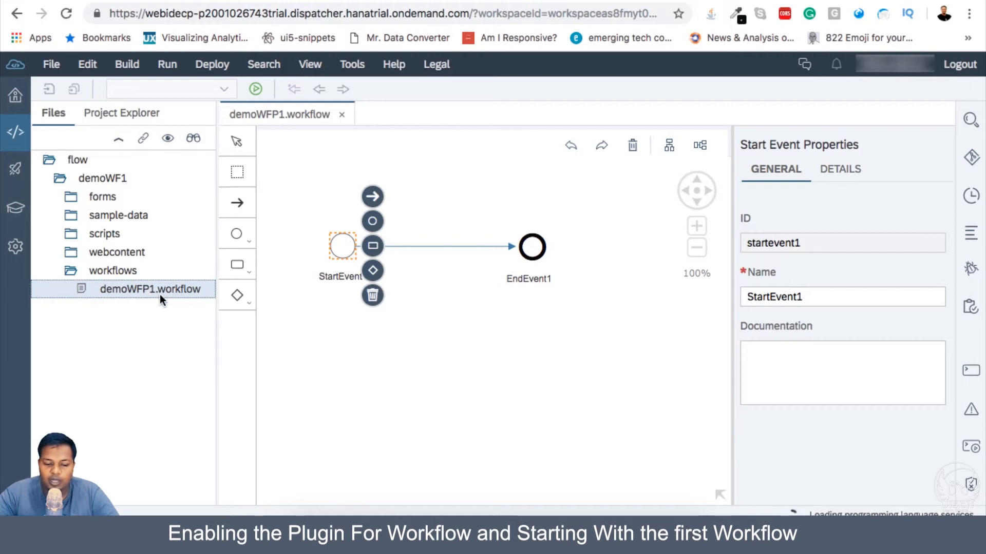
{"action": "mouse_move", "coordinate": [300, 359]}
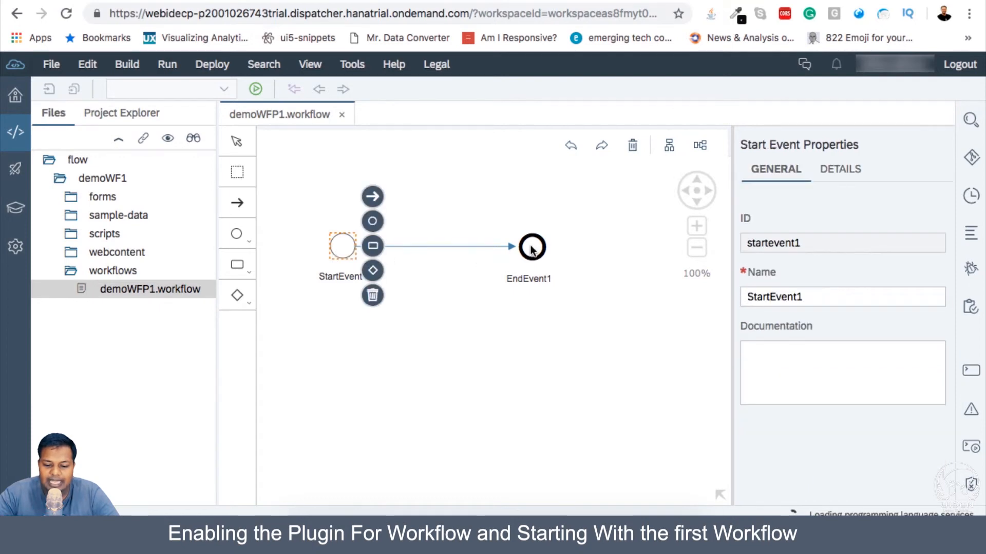
{"action": "left_click", "coordinate": [532, 246]}
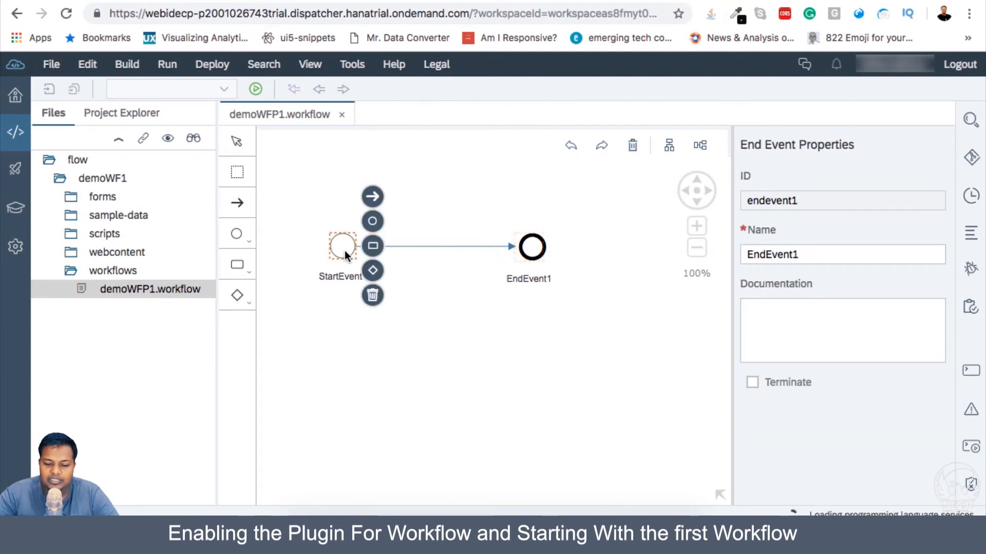
{"action": "left_click", "coordinate": [341, 246]}
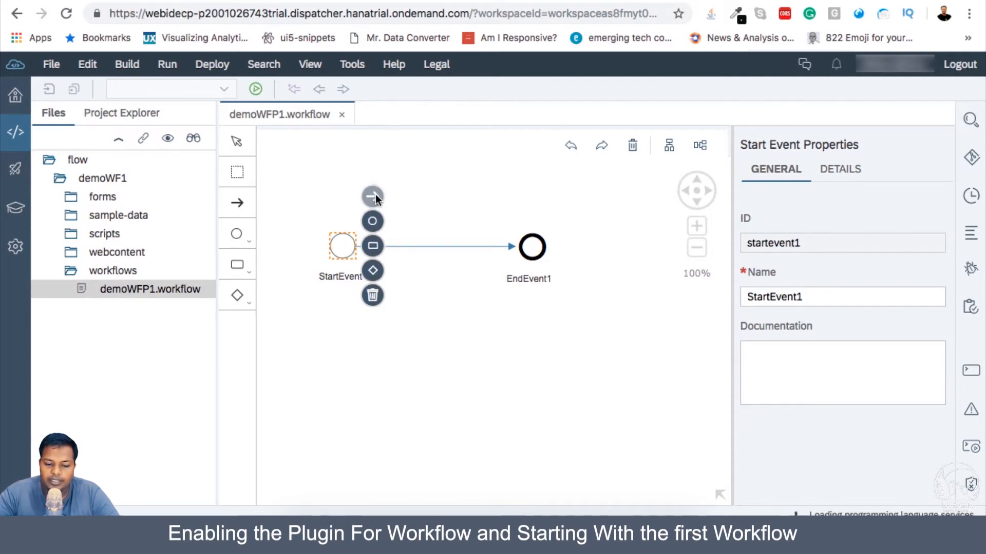
{"action": "mouse_move", "coordinate": [372, 197]}
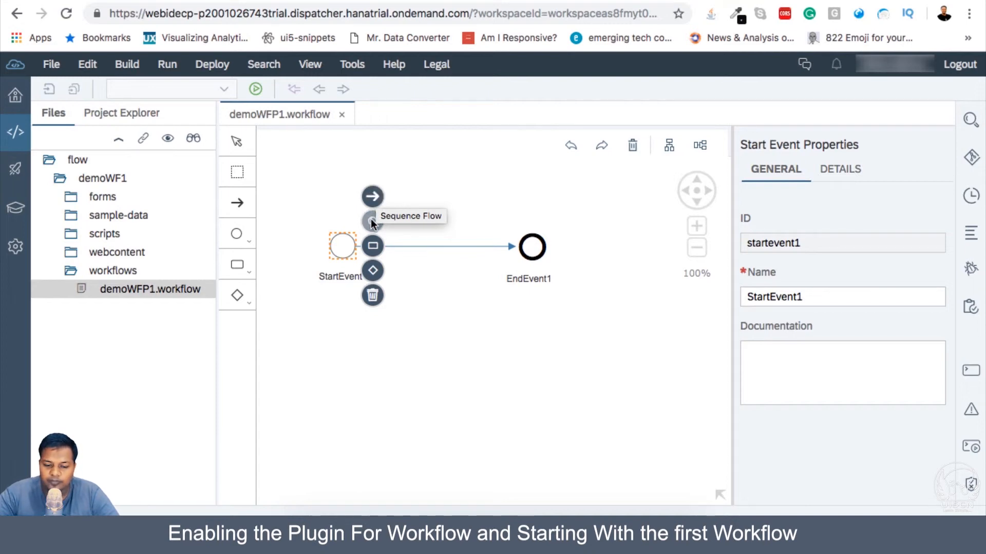
{"action": "left_click", "coordinate": [372, 221]}
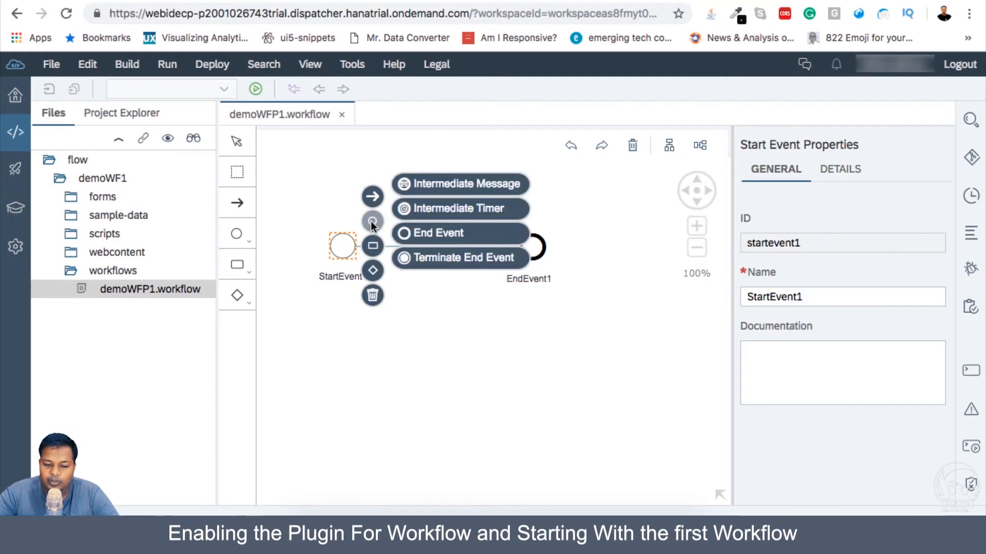
{"action": "mouse_move", "coordinate": [459, 208]}
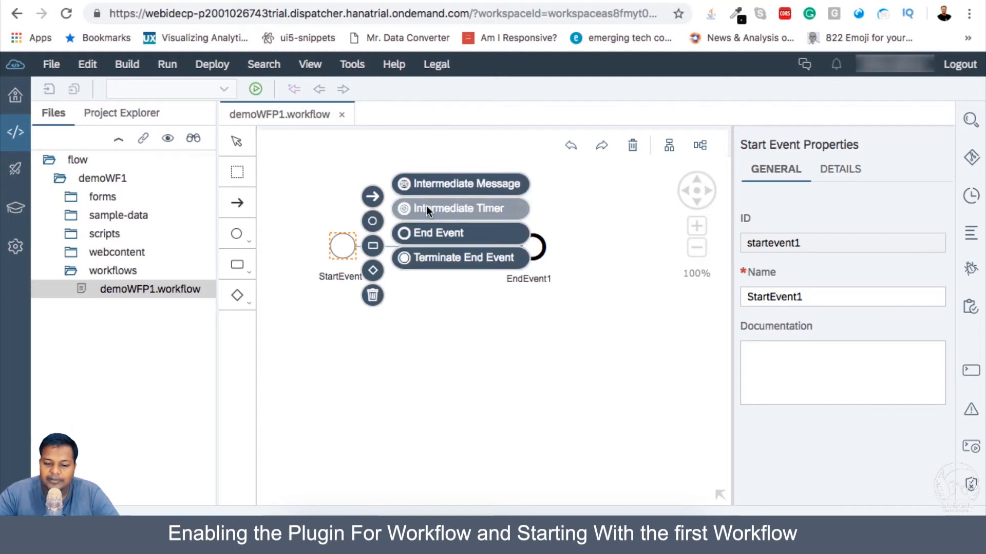
{"action": "mouse_move", "coordinate": [437, 234]}
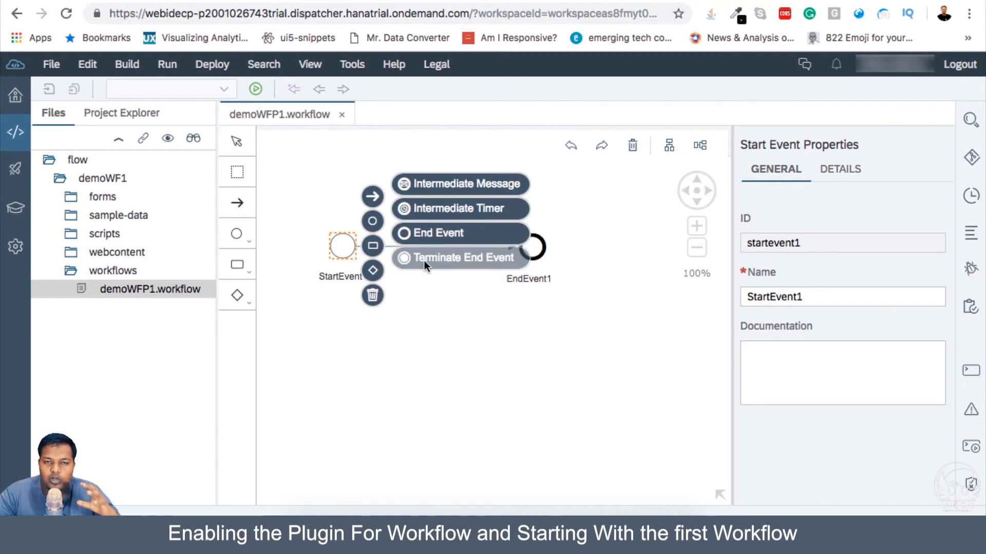
{"action": "left_click", "coordinate": [431, 330]}
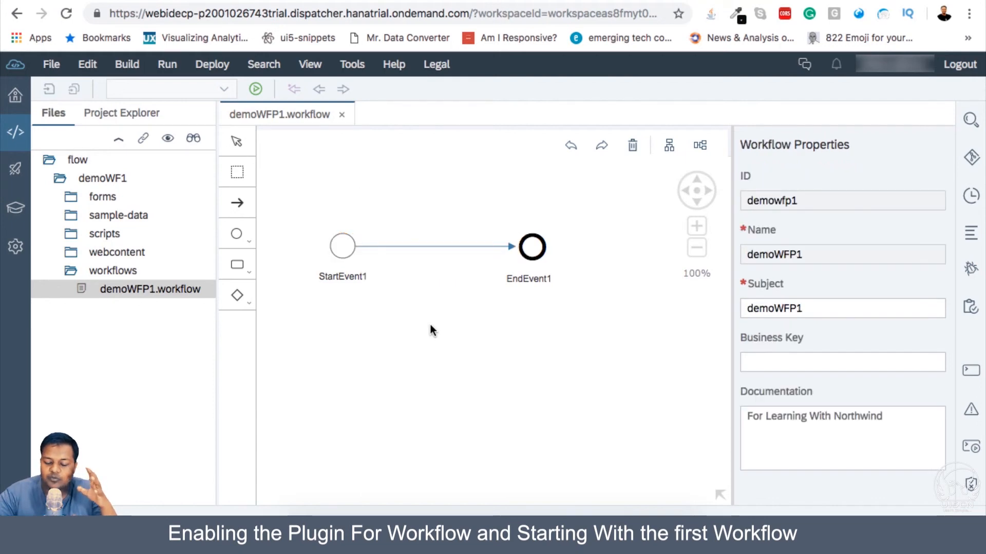
{"action": "left_click", "coordinate": [343, 245]}
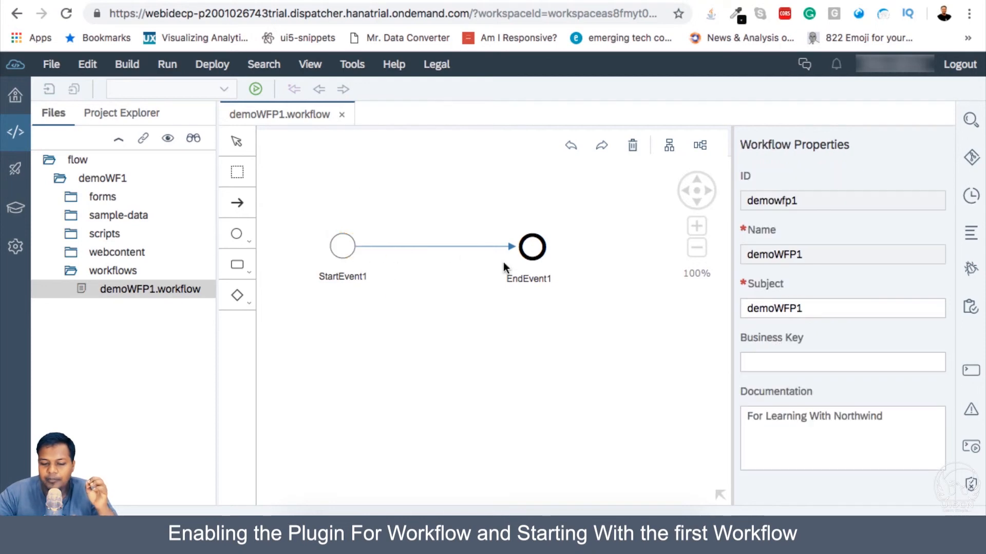
{"action": "mouse_move", "coordinate": [543, 277]}
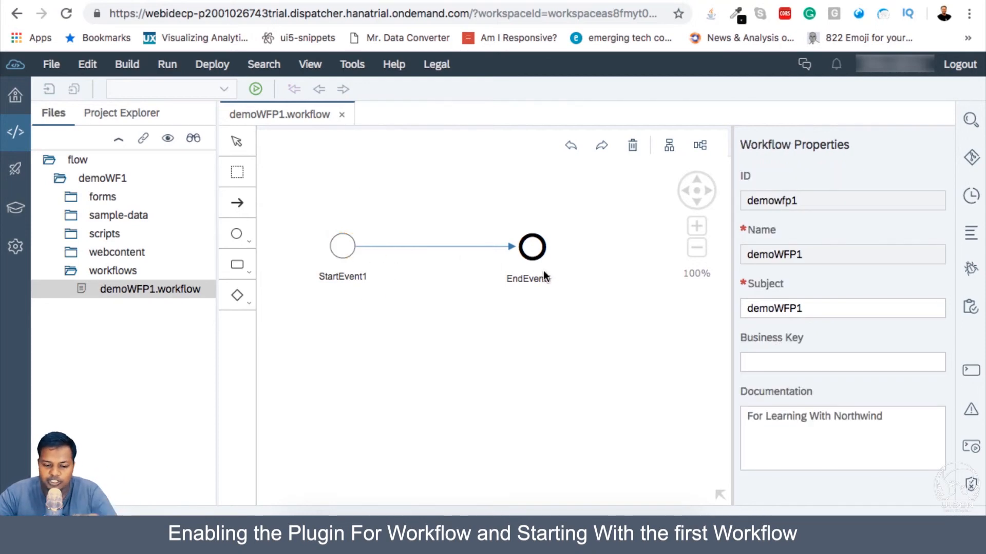
Select StartEvent1 and open its Tasks quick action listing user, service, script and mail tasks.
{"action": "left_click", "coordinate": [342, 246]}
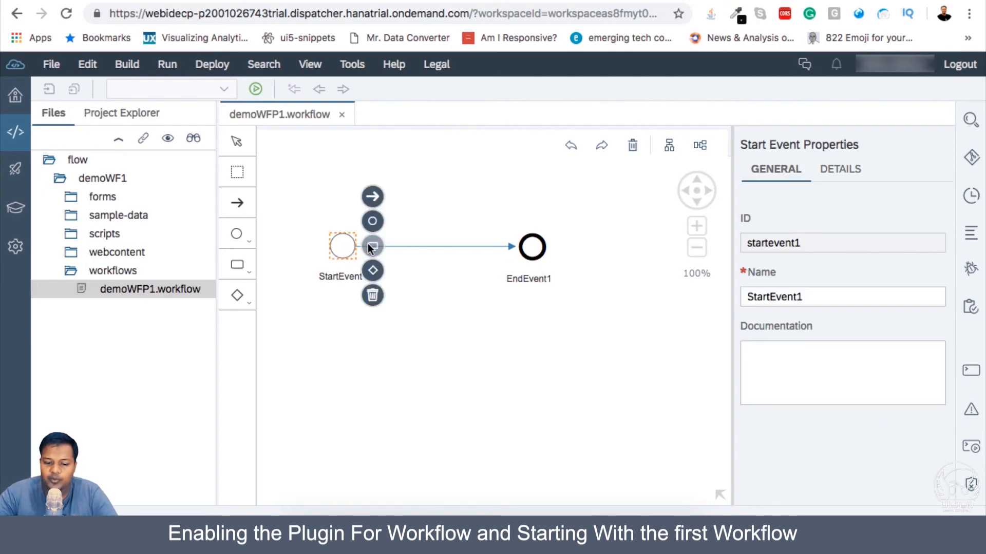
{"action": "left_click", "coordinate": [373, 246]}
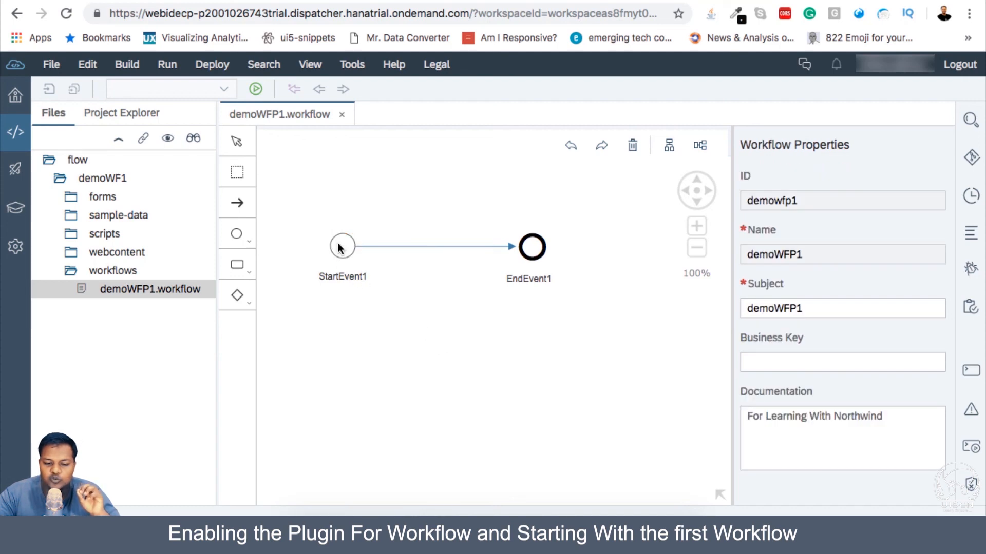
{"action": "left_click", "coordinate": [342, 245]}
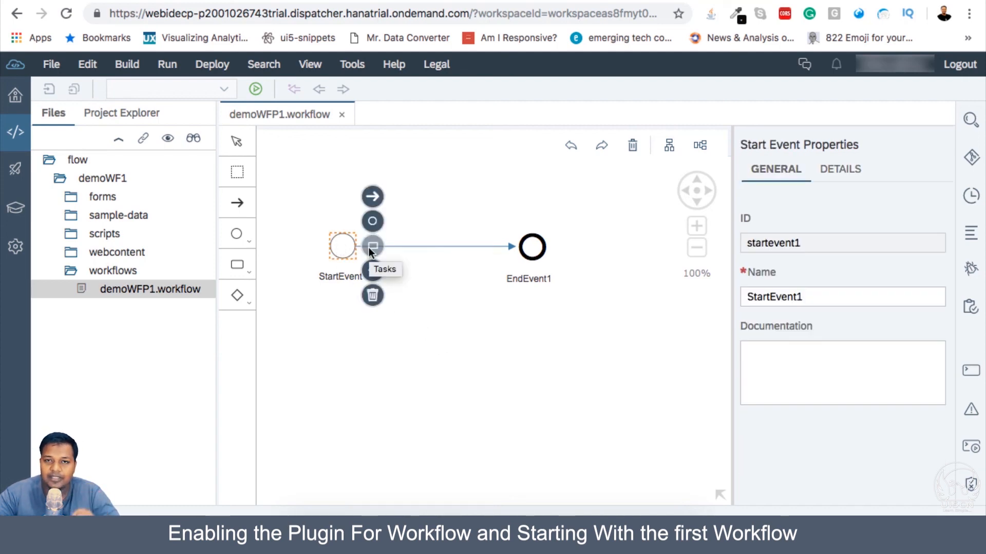
{"action": "left_click", "coordinate": [371, 246]}
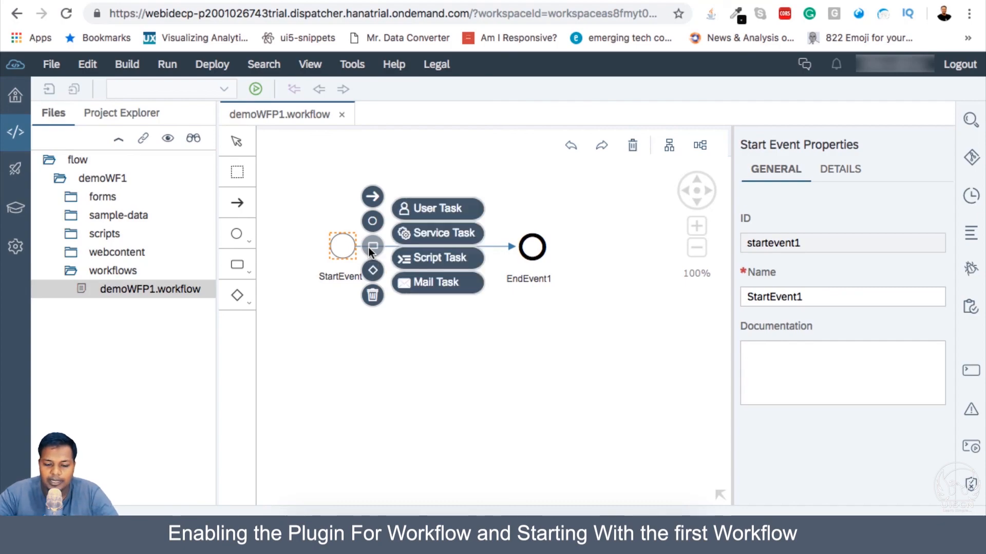